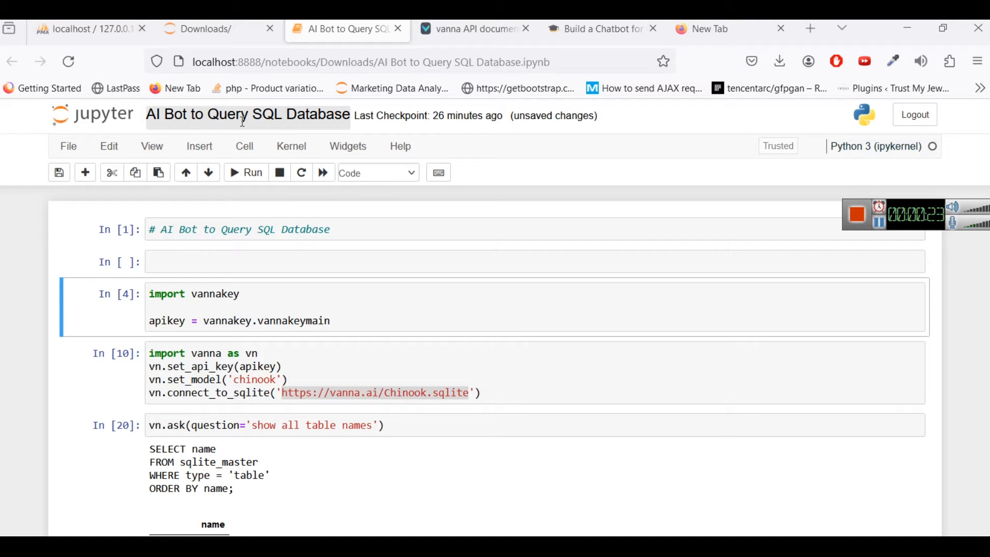
Step: Add '# select * from table' to the empty cell and '# pip install vanna' to the setup cell
click(248, 261)
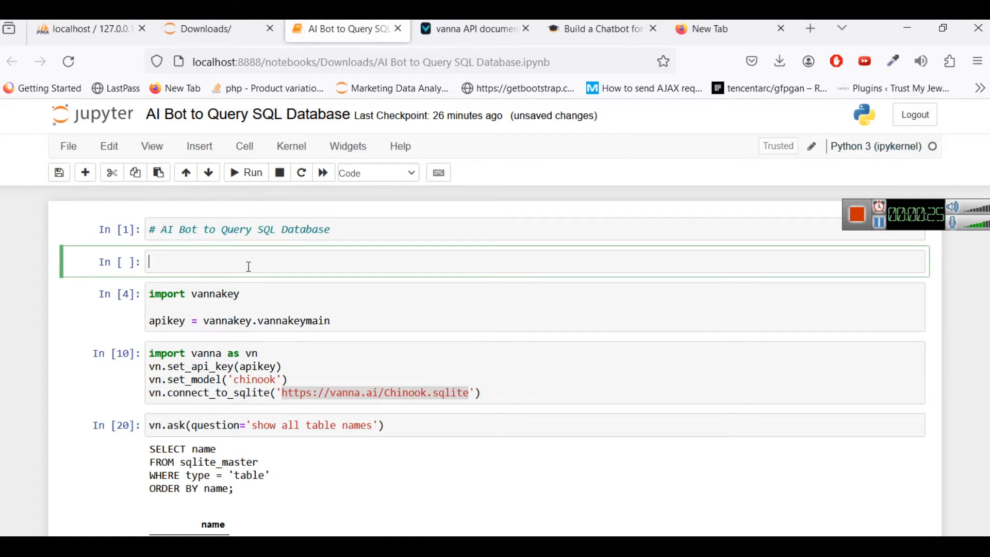
text(select *)
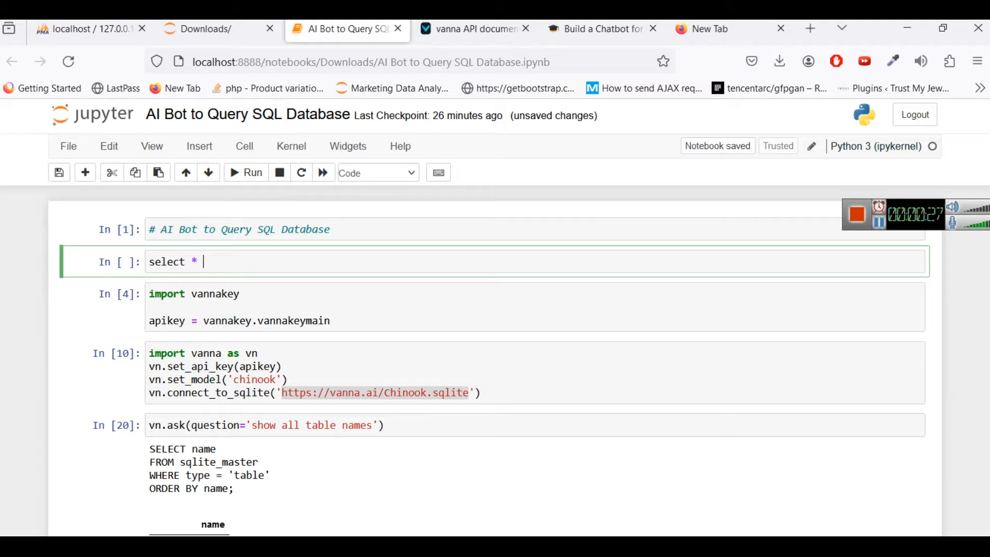
text(from table)
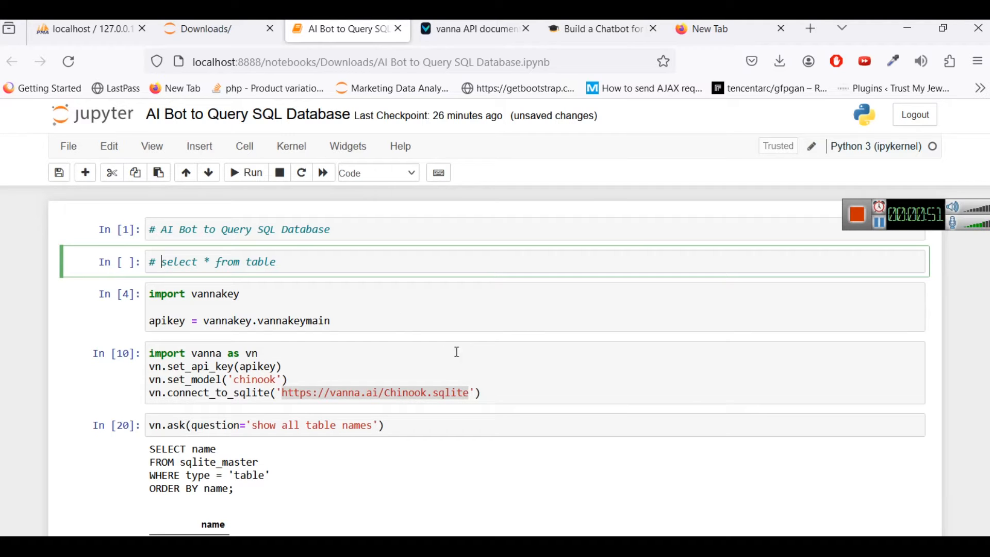
mouse_move(473, 350)
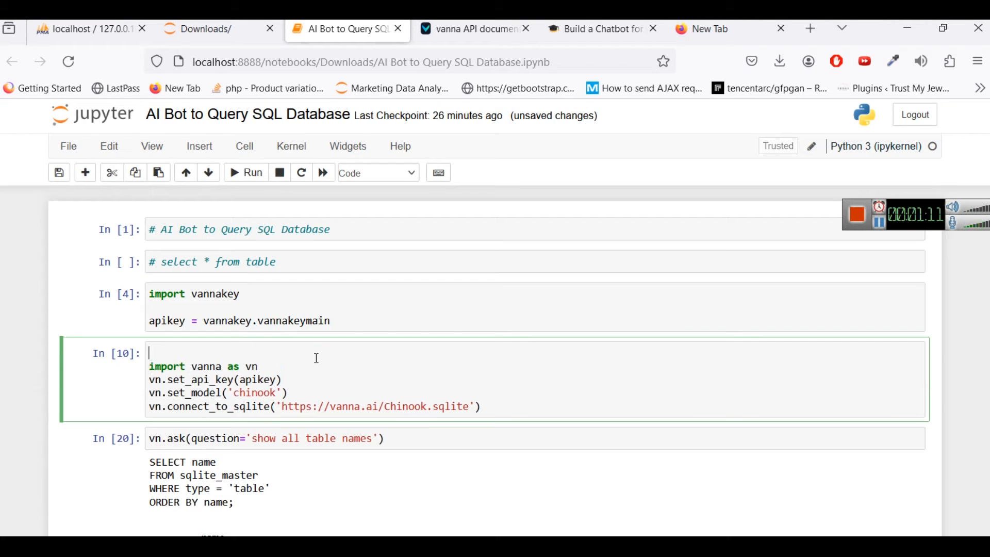
text(# pip install v)
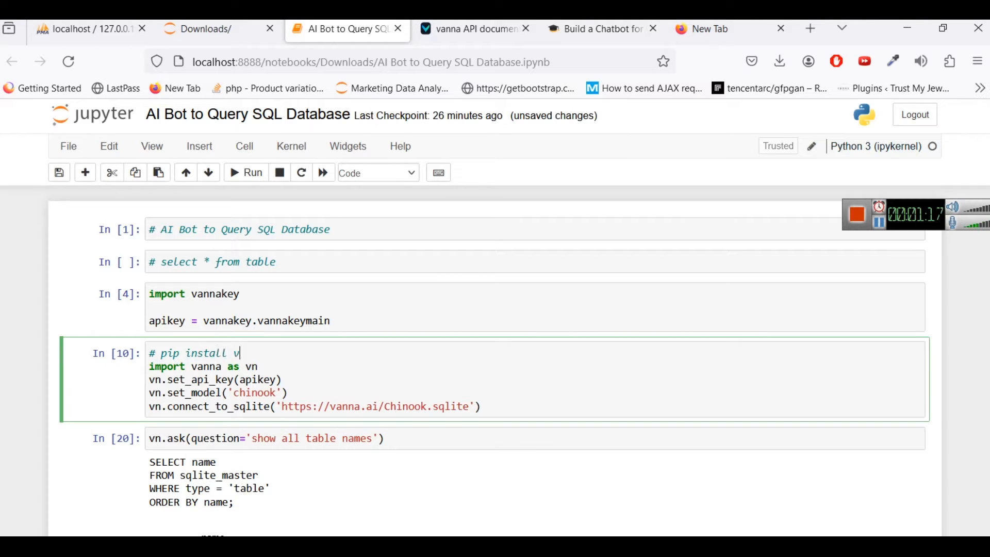
text(anna)
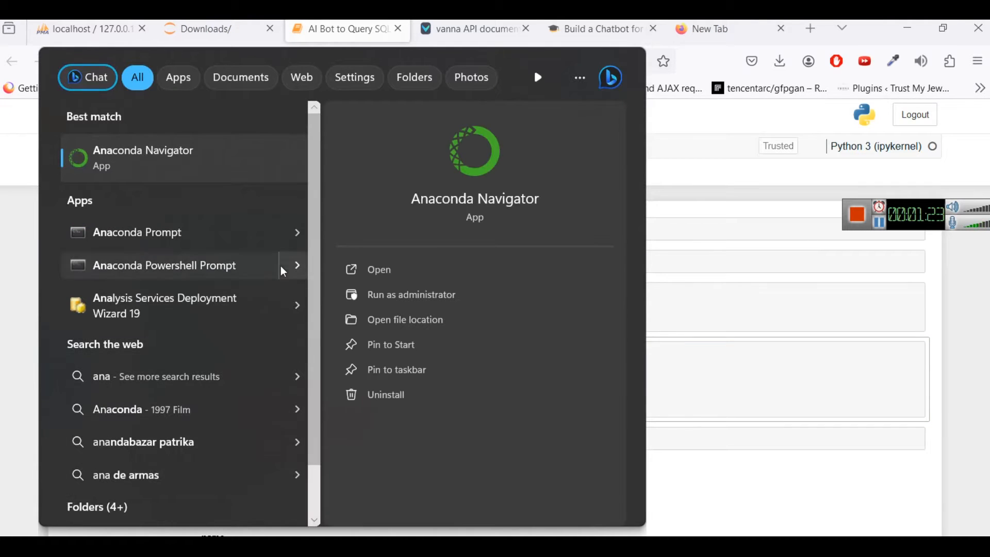
Step: Run 'pip install vanna' in Anaconda Prompt, which reports all requirements already satisfied
click(137, 231)
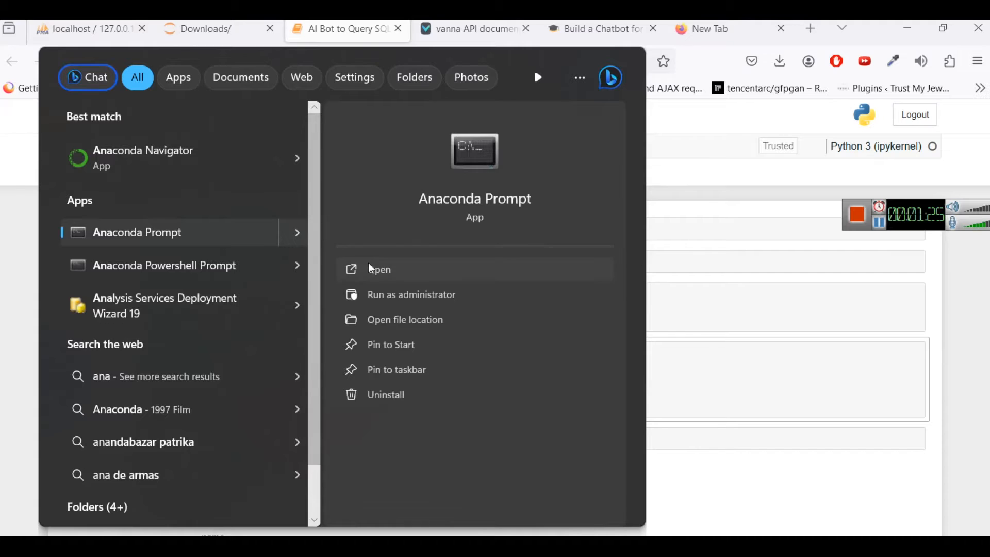
click(380, 269)
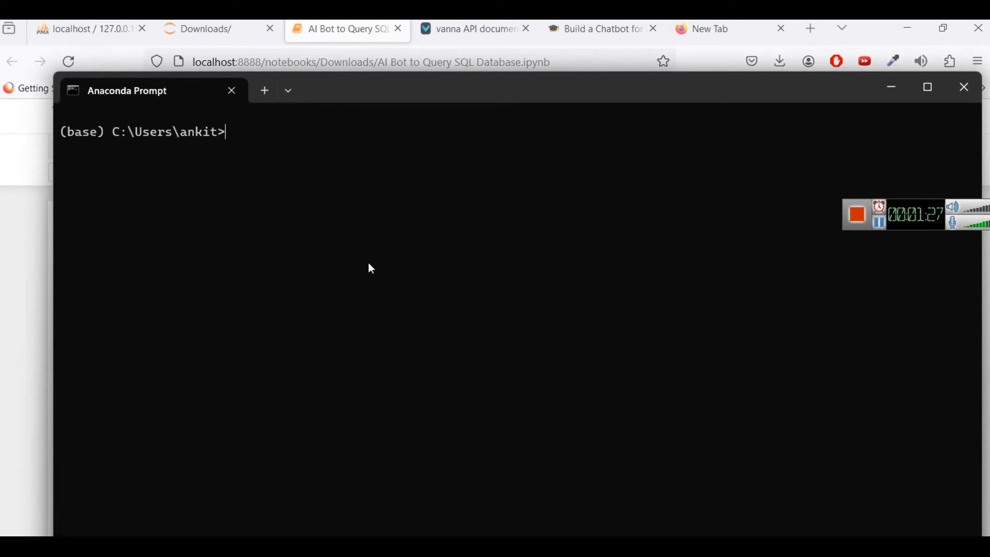
text(pip ins)
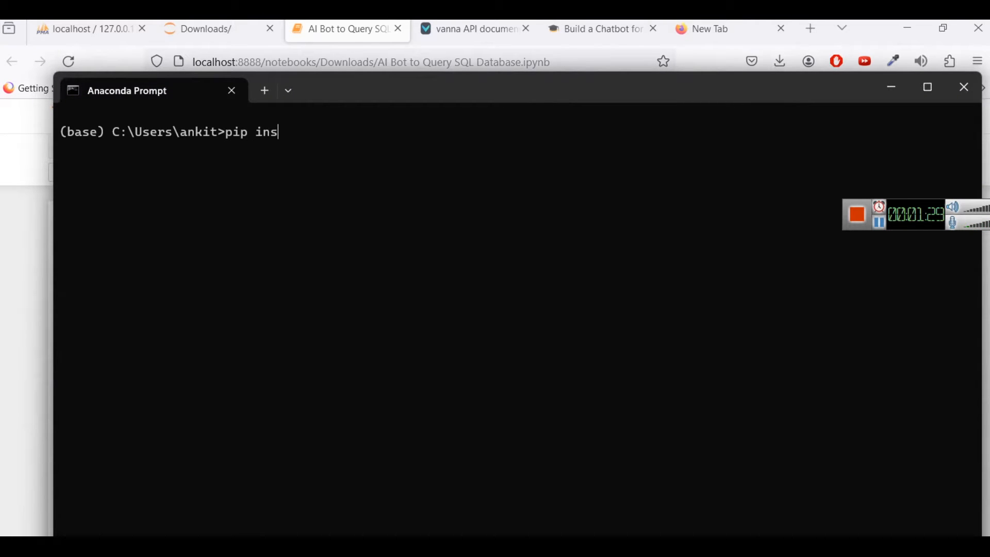
text(tall vanna)
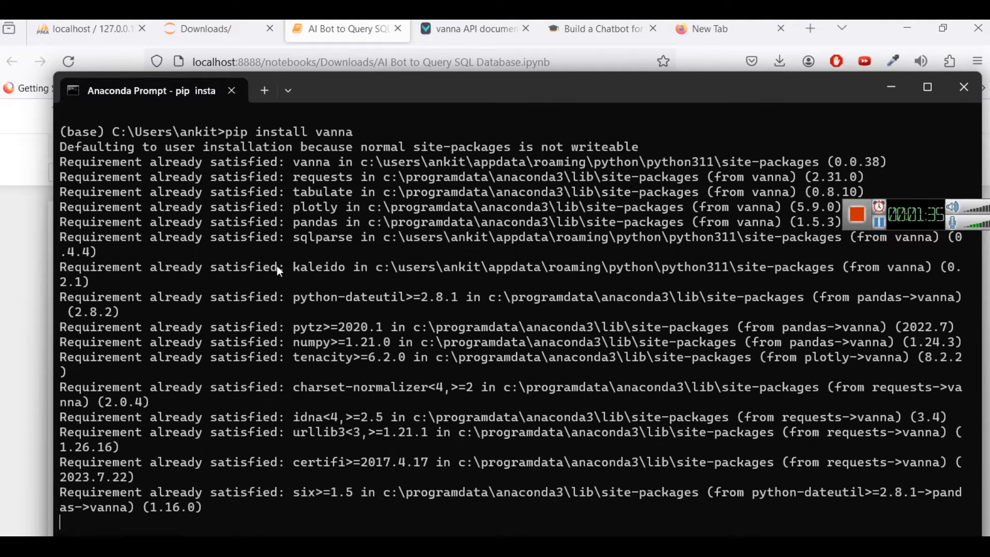
mouse_move(927, 239)
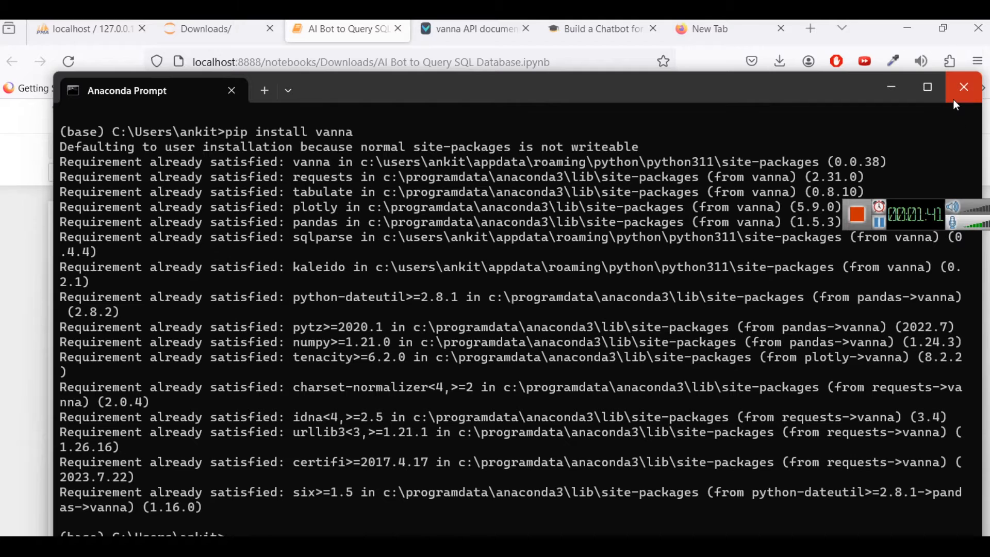
Step: Close the prompt and view the Vanna docs' 'Getting an API key' section
click(964, 86)
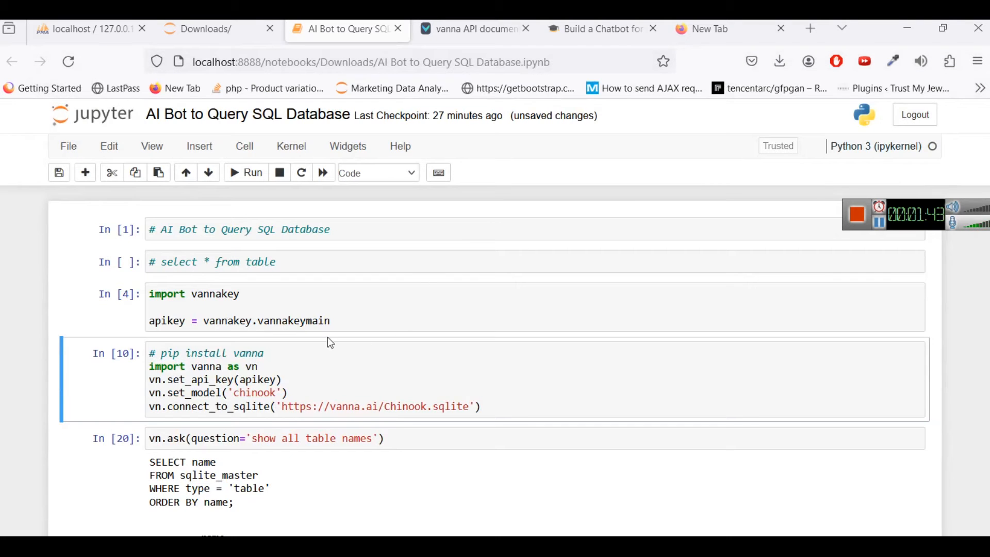
mouse_move(362, 416)
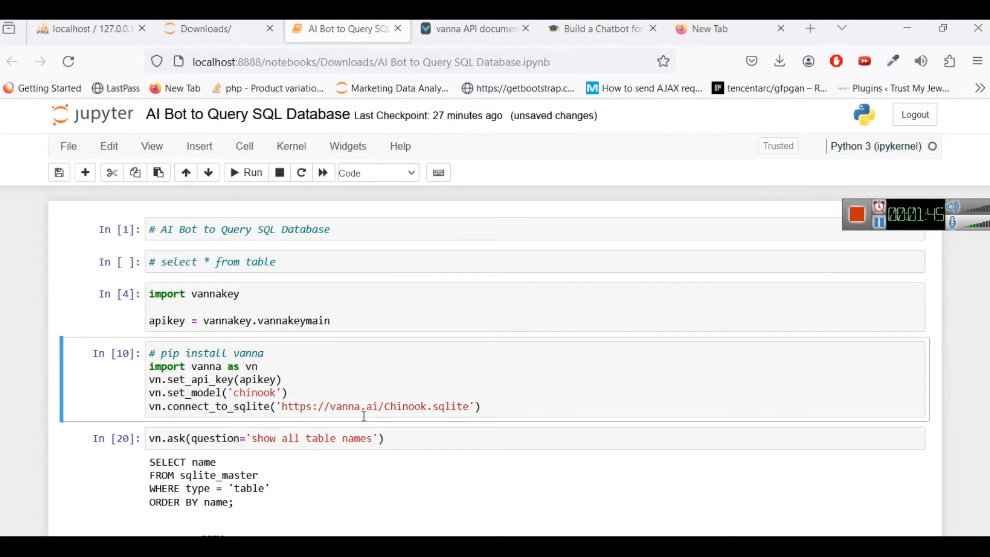
mouse_move(425, 336)
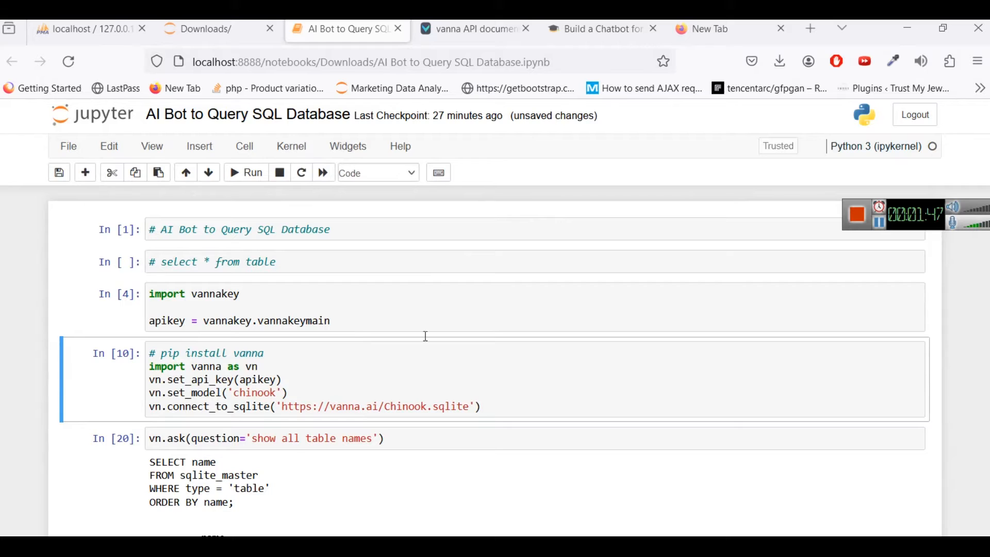
click(470, 28)
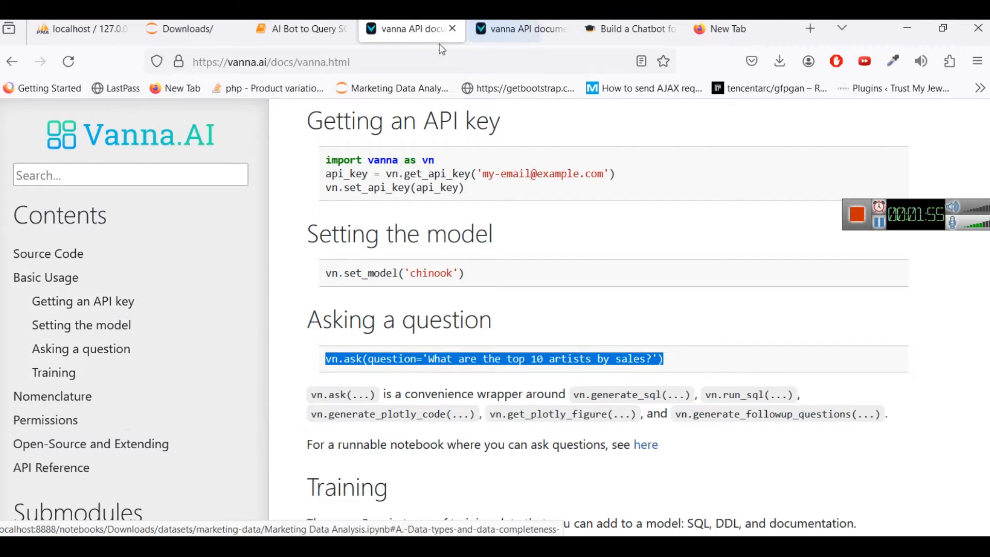
click(519, 29)
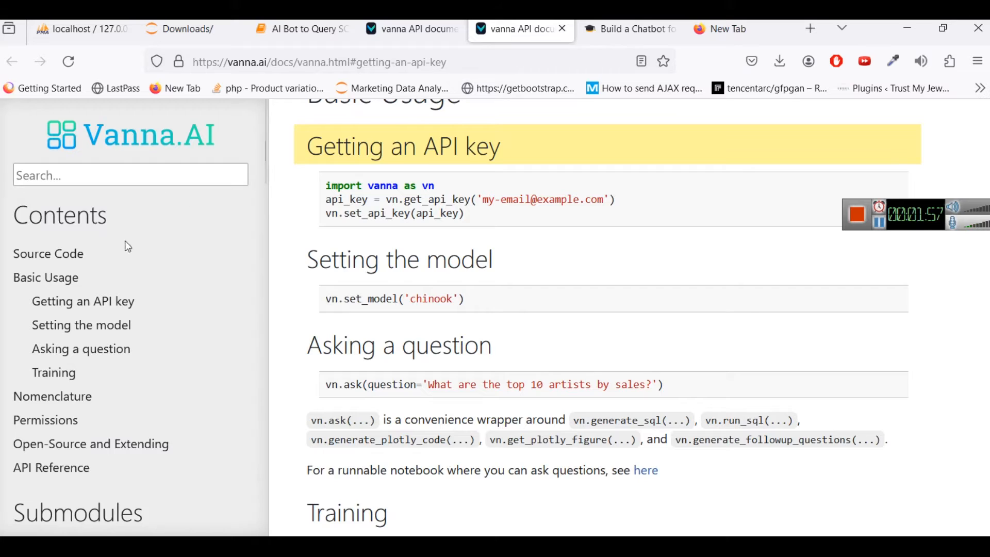
mouse_move(498, 214)
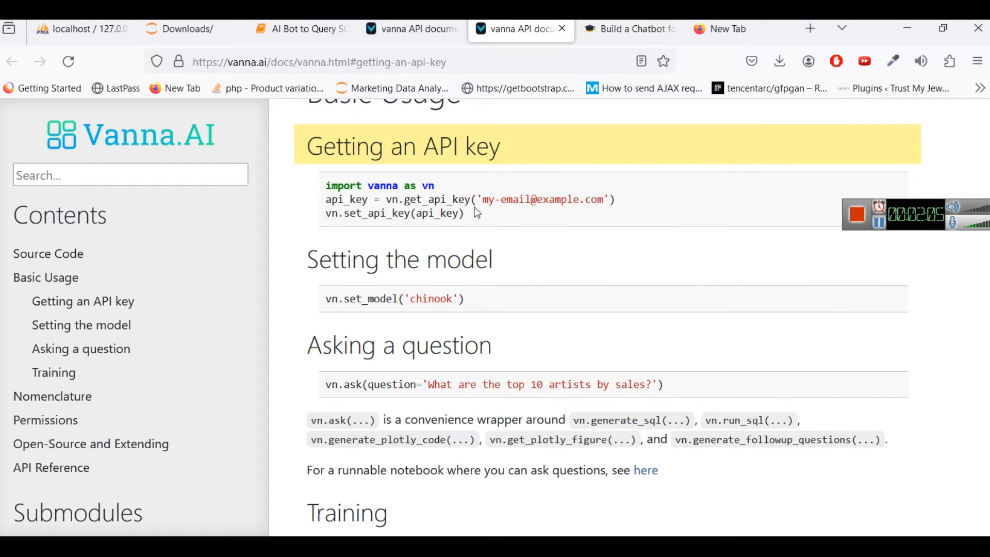
mouse_move(377, 216)
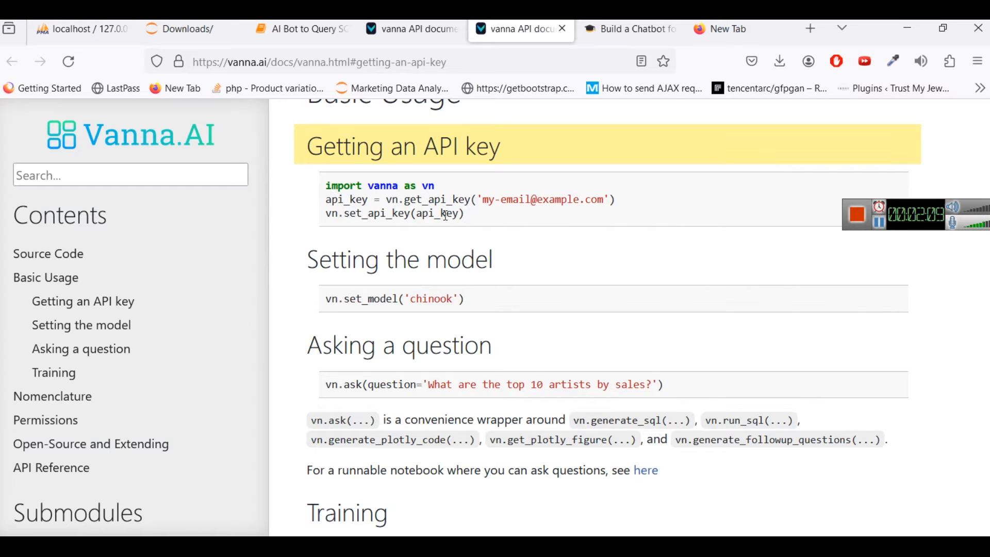
mouse_move(476, 220)
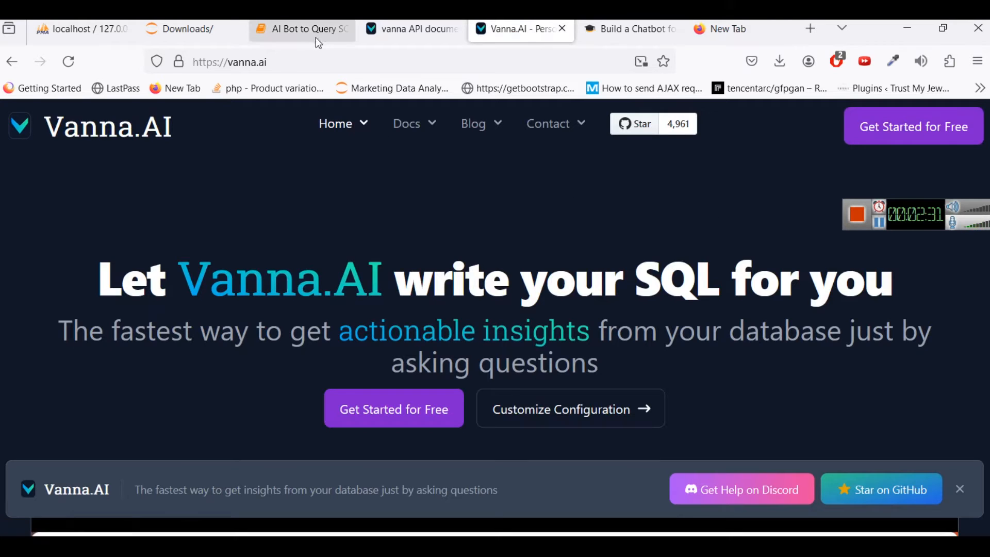
Step: Highlight apikey, import and the chinook set_model line in the notebook's vanna setup cells
click(301, 28)
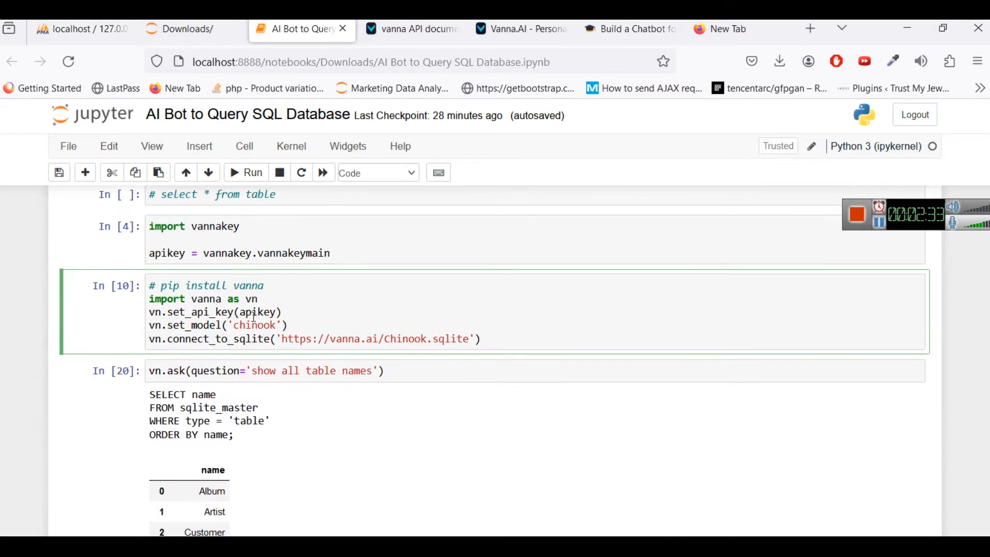
double_click(258, 311)
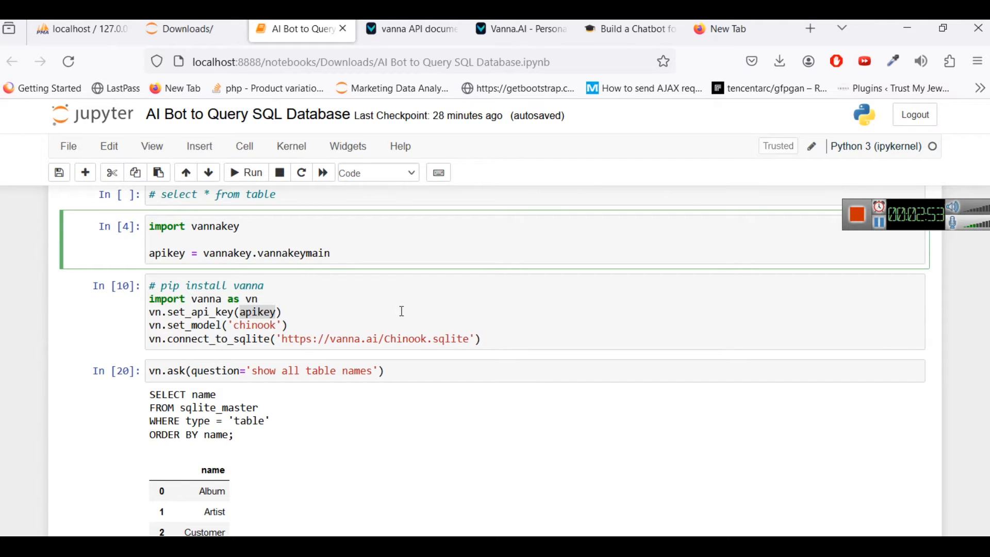
click(259, 311)
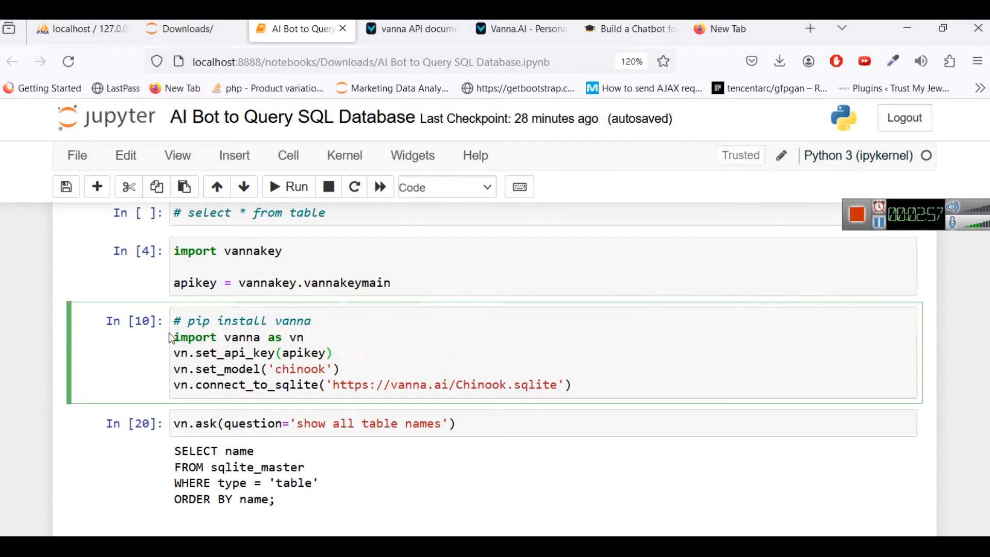
double_click(195, 336)
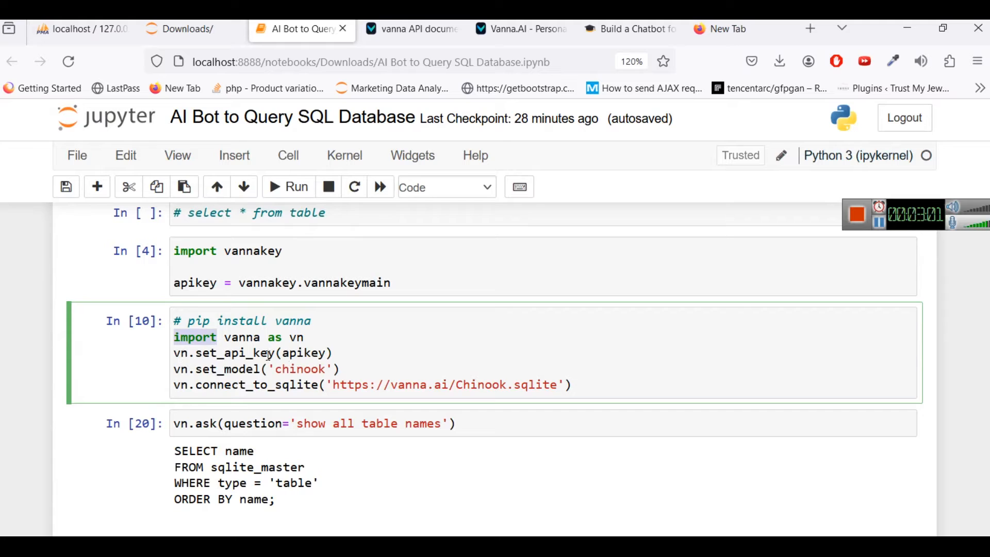
mouse_move(235, 379)
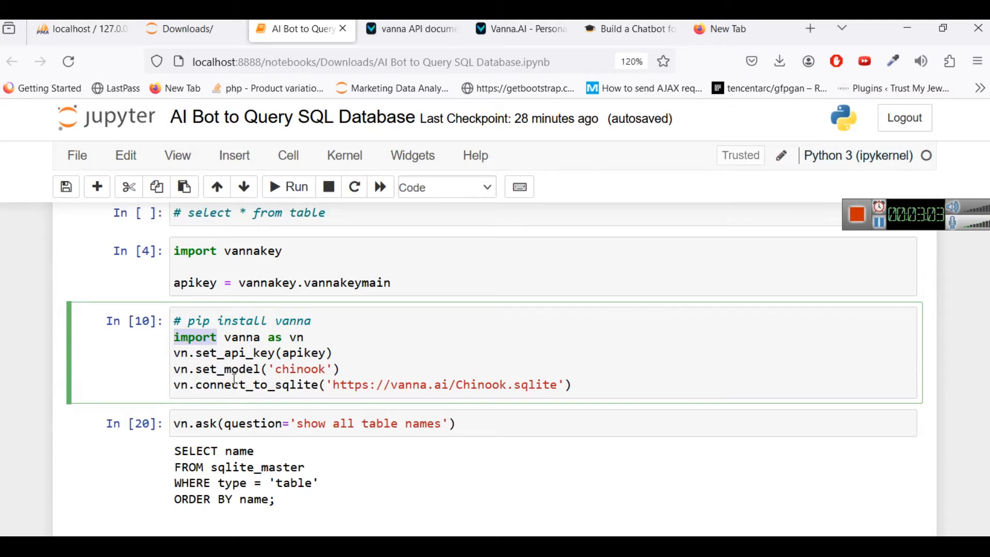
double_click(225, 369)
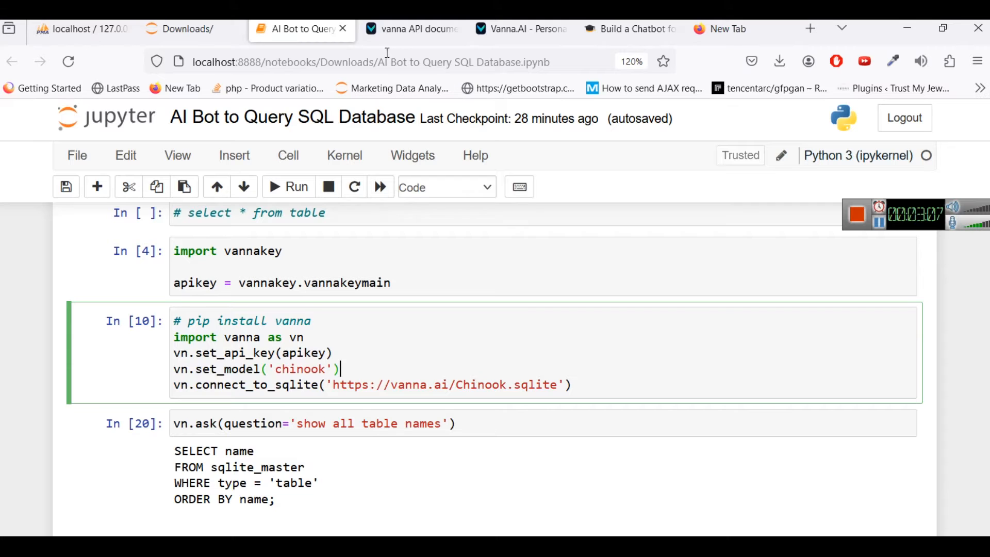
Step: Return to the vanna documentation page
click(410, 29)
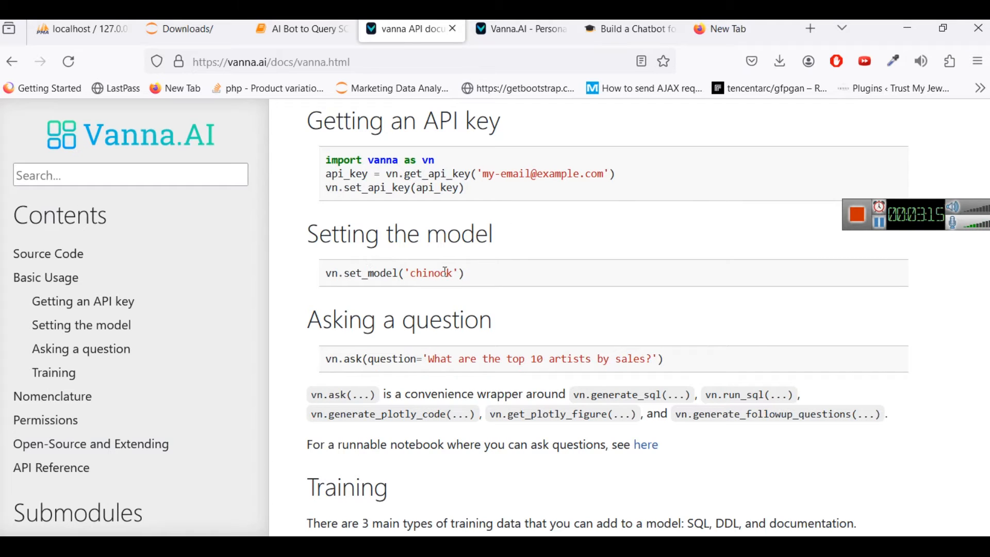
scroll(down, 3)
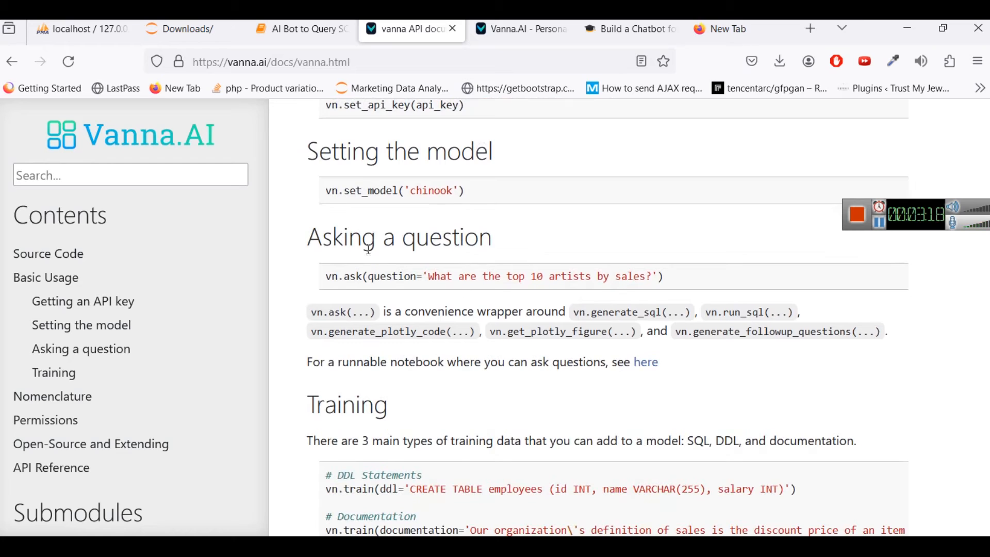
mouse_move(684, 308)
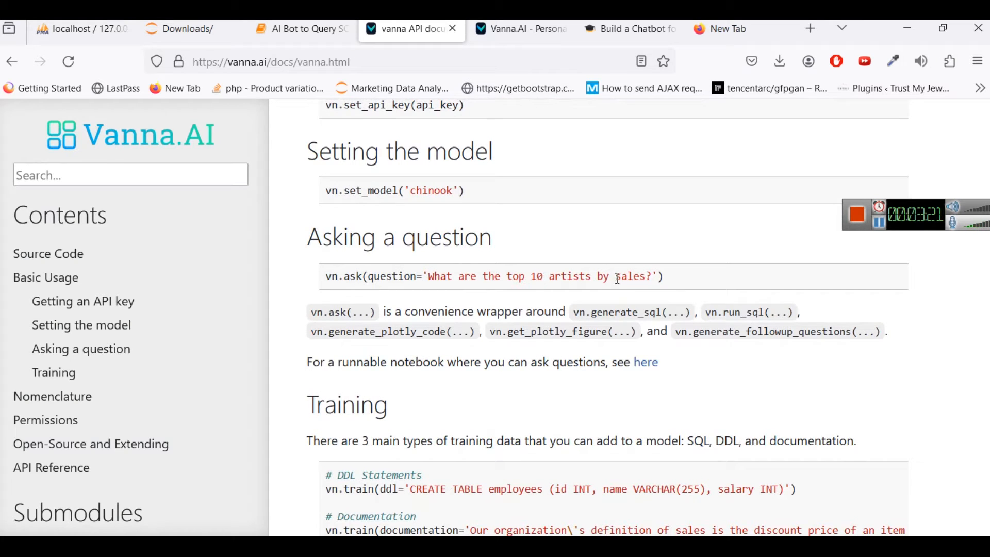
scroll(down, 3)
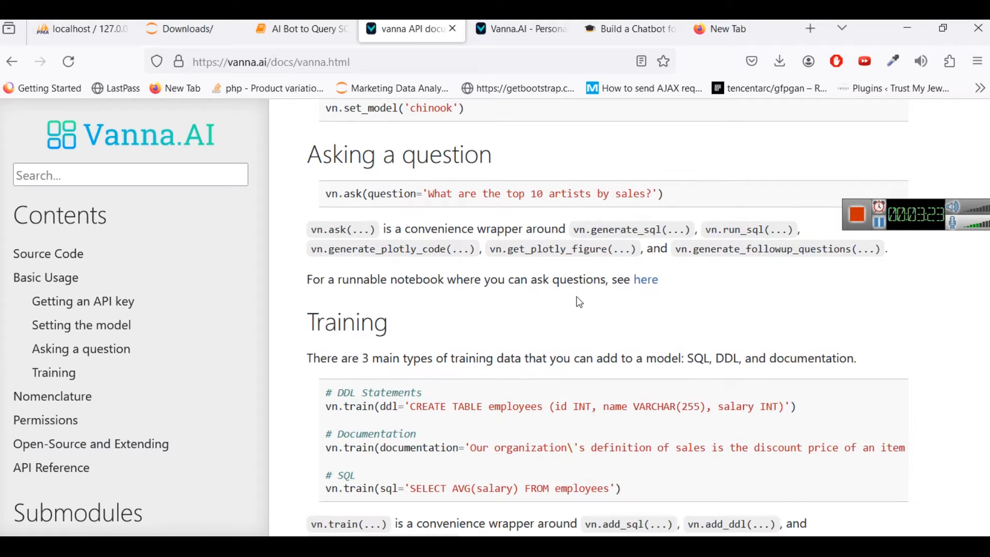
scroll(down, 3)
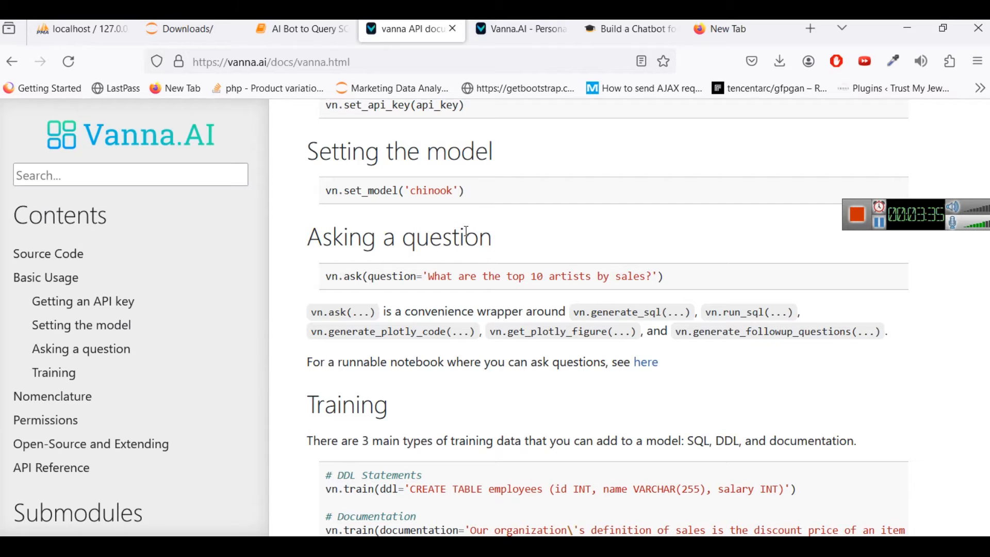
click(297, 29)
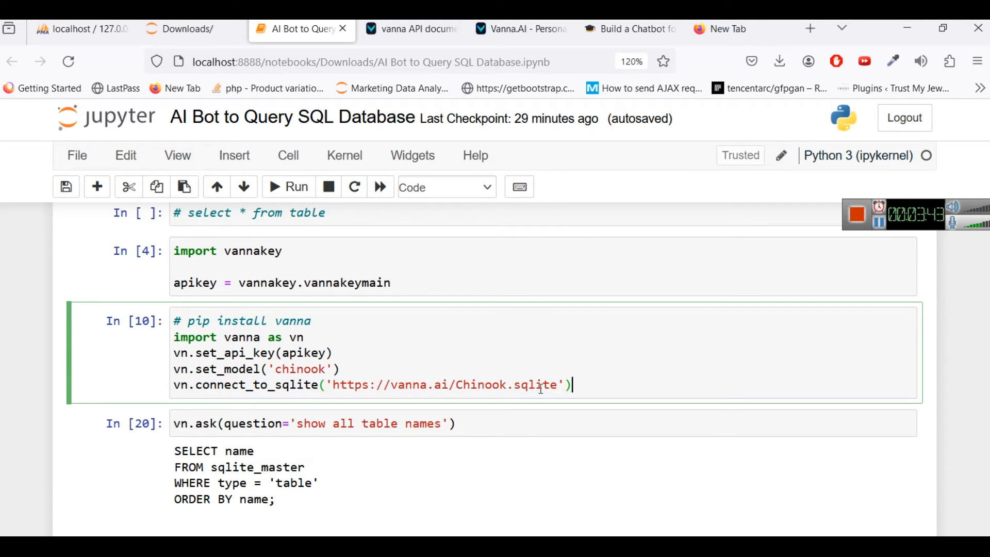
Step: Rerun the Chinook connect_to_sqlite cell and the 'show all table names' vn.ask cell
click(287, 187)
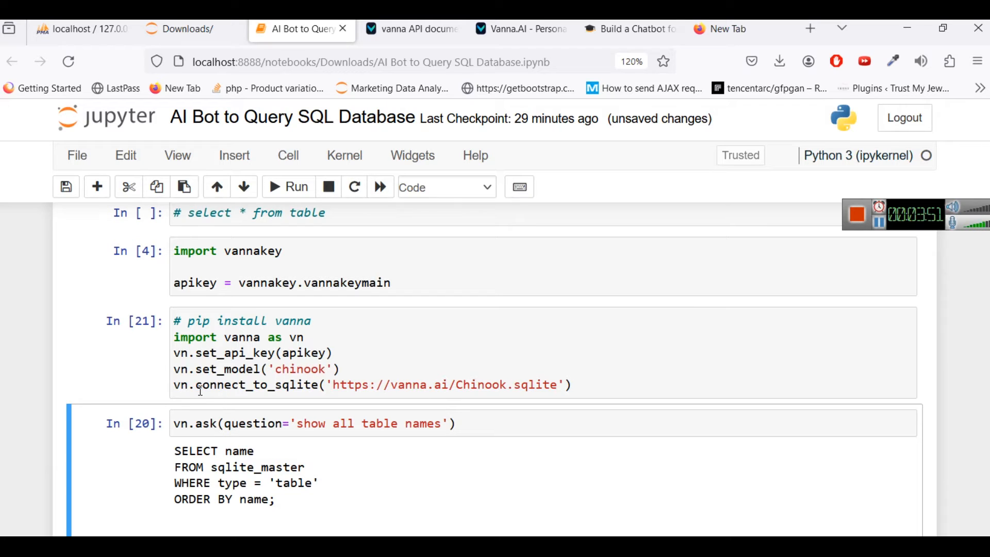
mouse_move(505, 382)
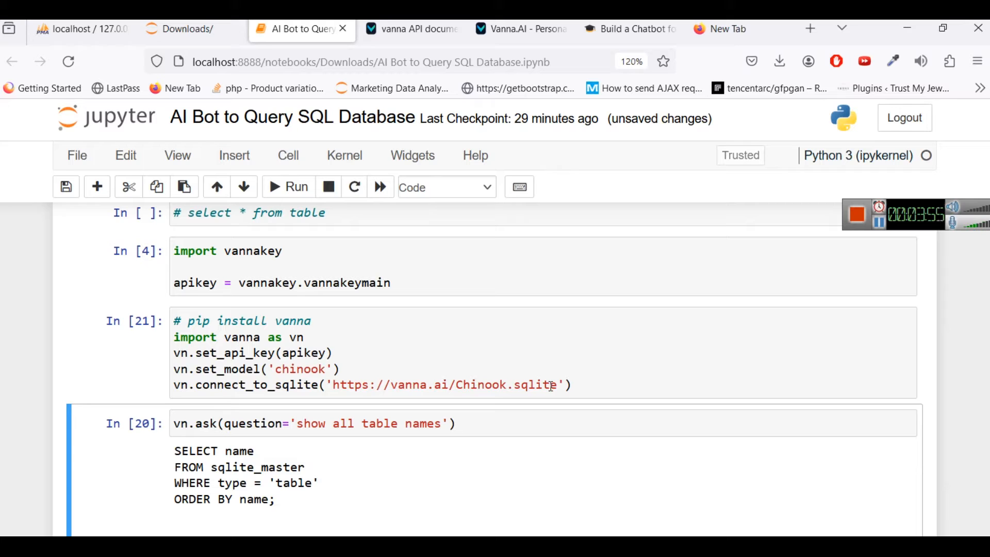
scroll(down, 3)
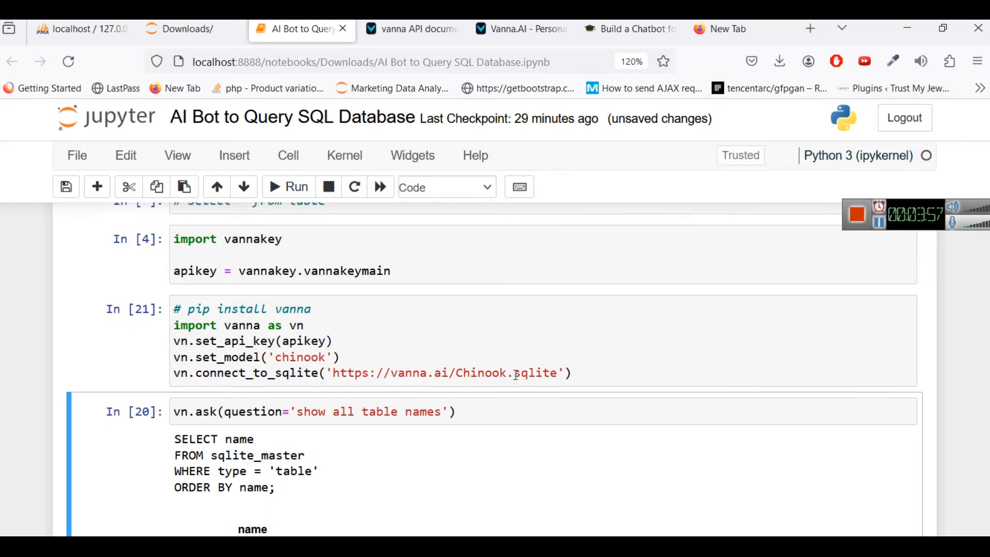
scroll(down, 3)
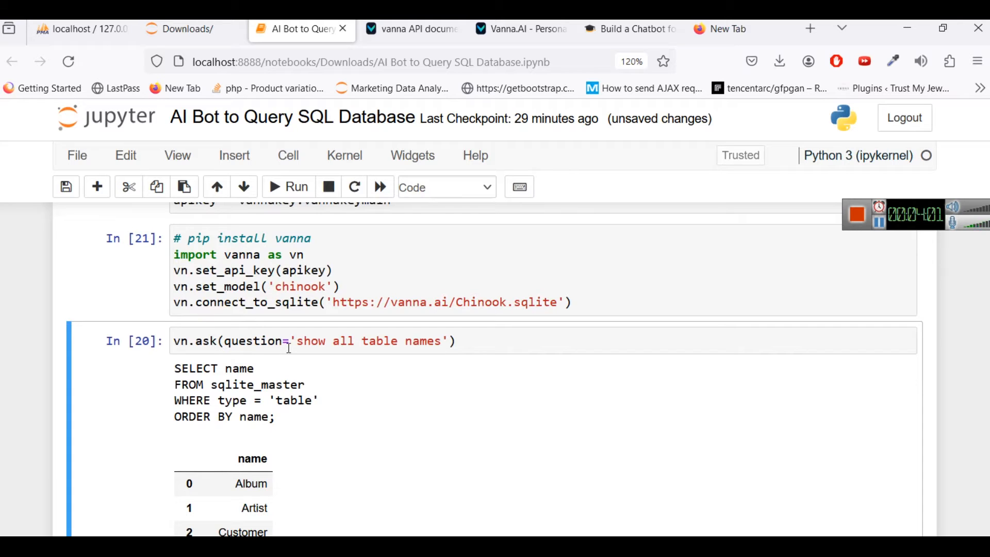
double_click(310, 341)
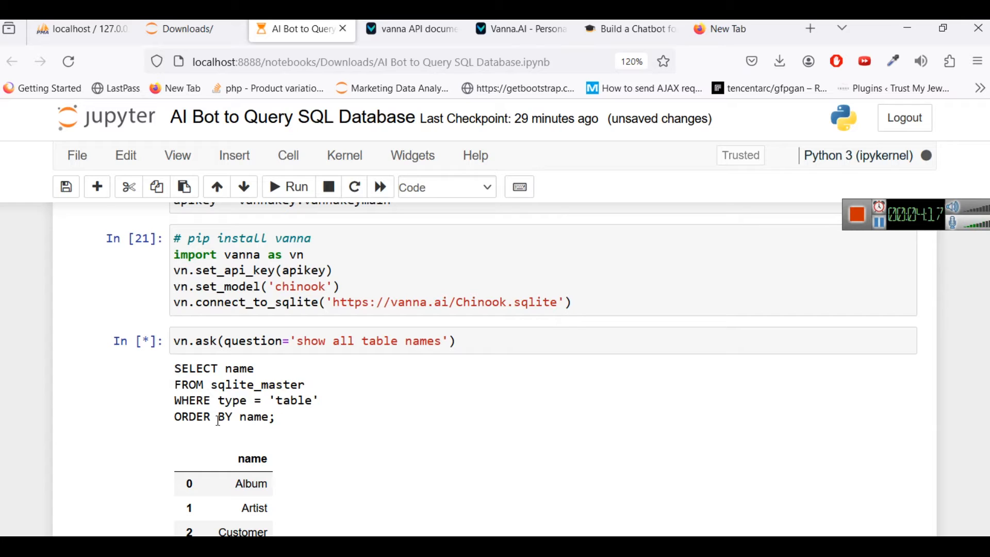
drag(175, 368, 275, 417)
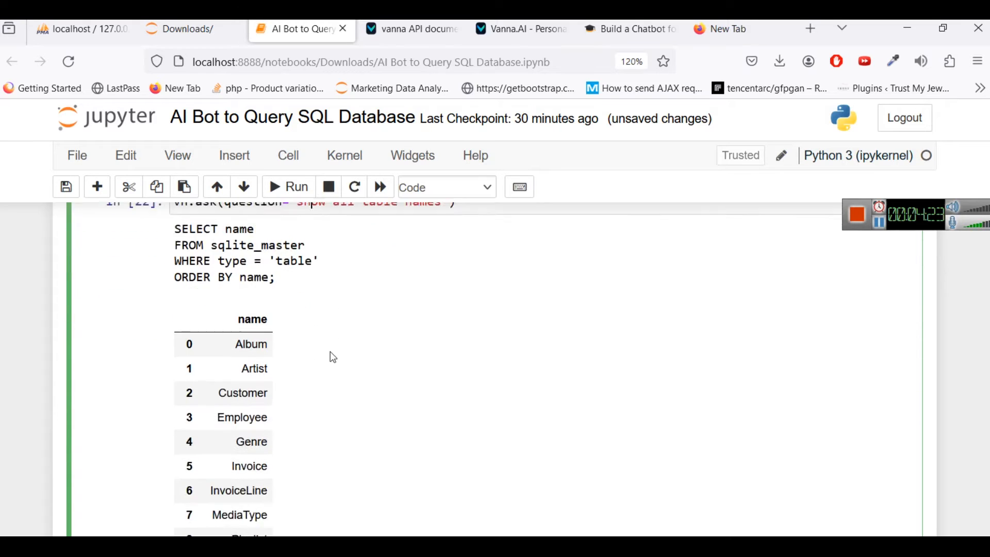
scroll(down, 3)
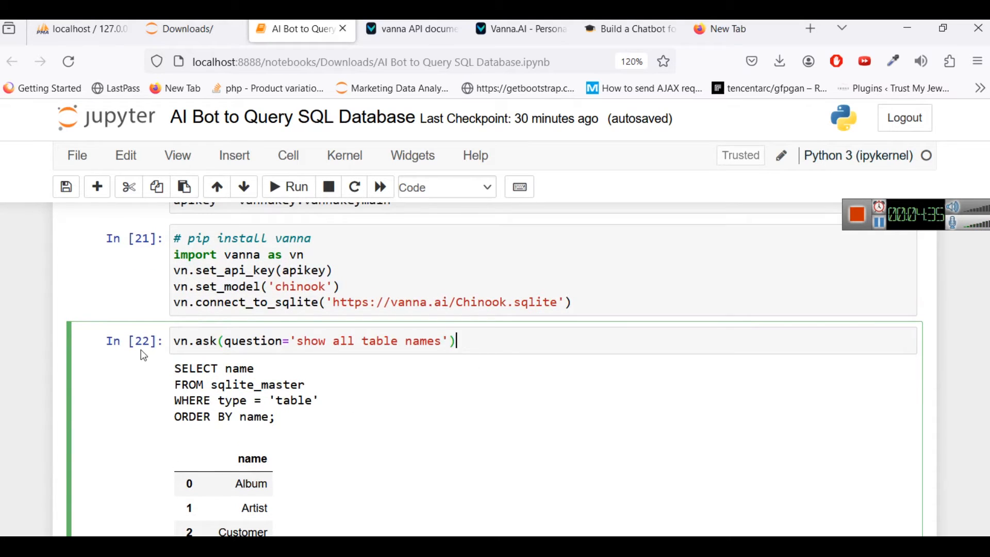
scroll(down, 3)
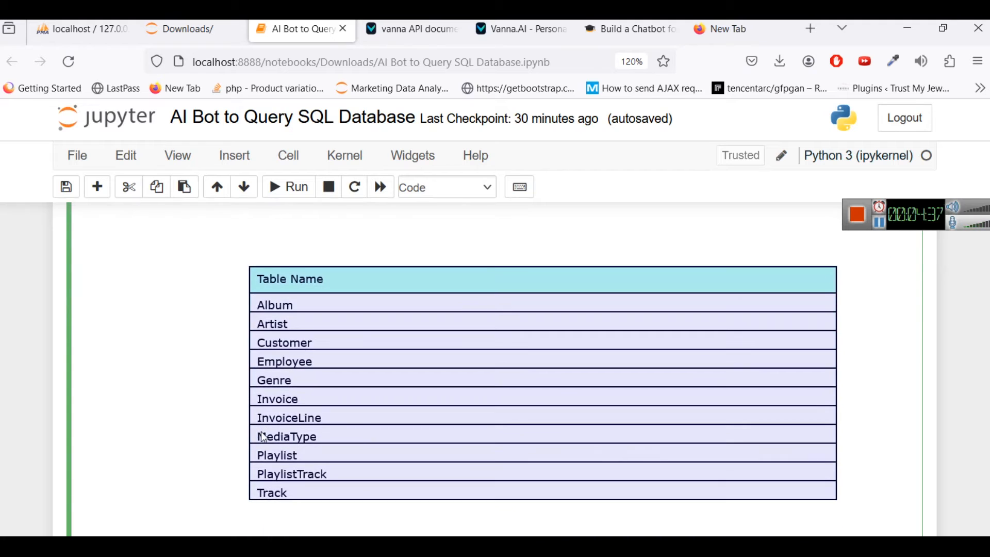
scroll(down, 3)
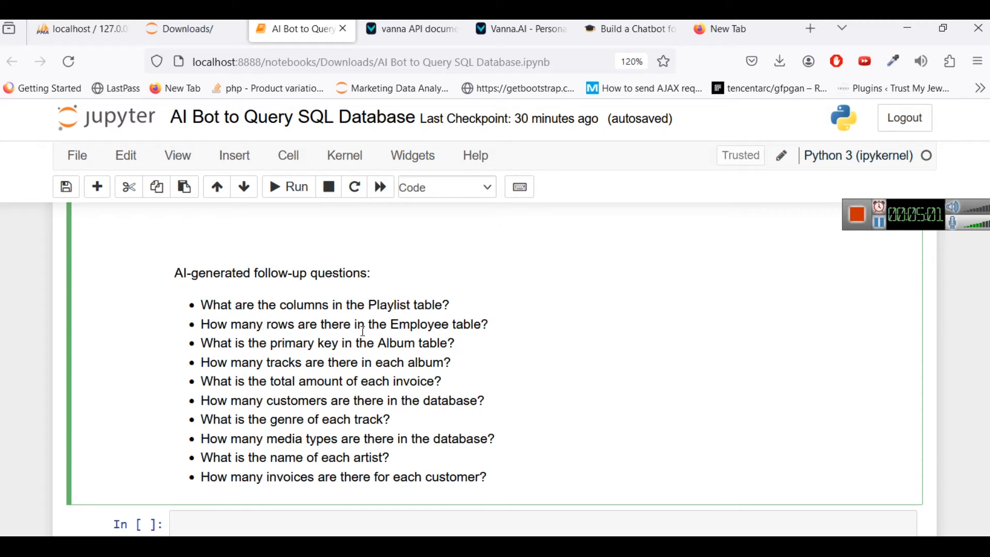
mouse_move(256, 326)
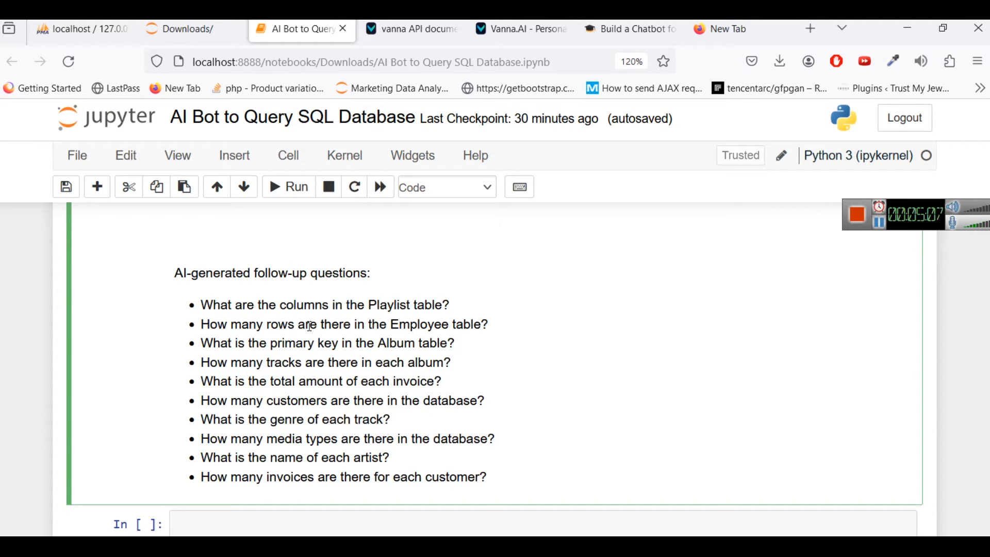
scroll(down, 3)
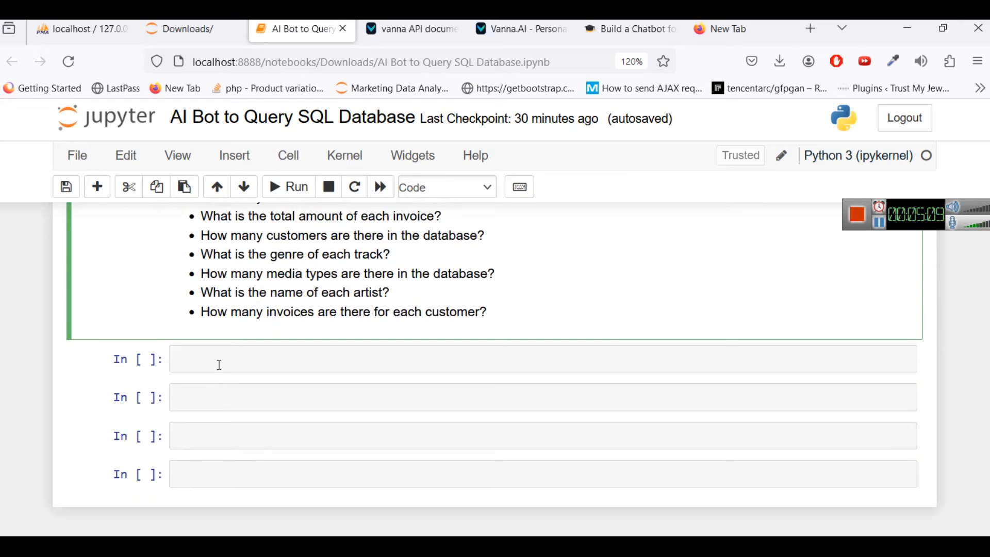
Step: Ask vn.ask 'What are the columns in the Employee table', showing EmployeeId through Email headers
text(vn.ask(question='show all table names'))
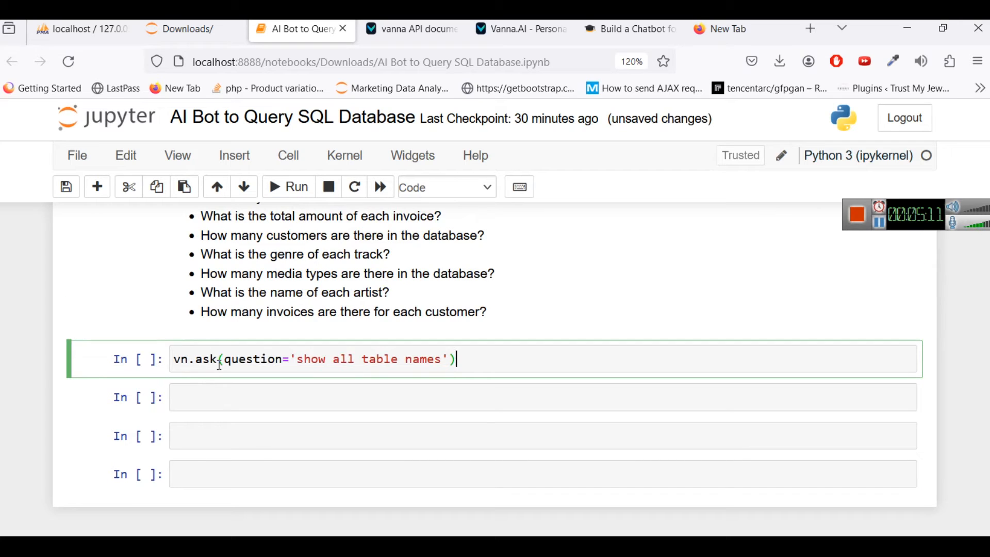
double_click(424, 360)
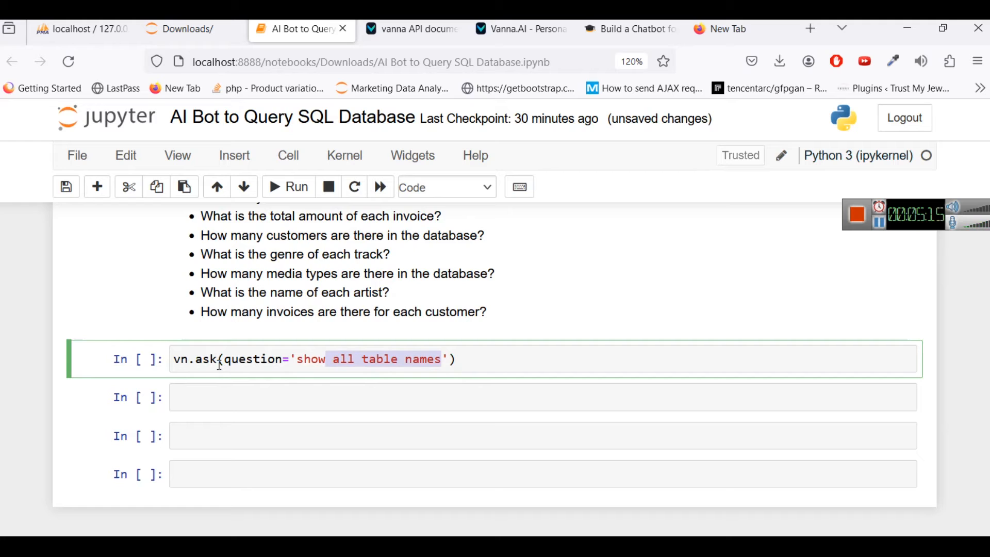
text(emp)
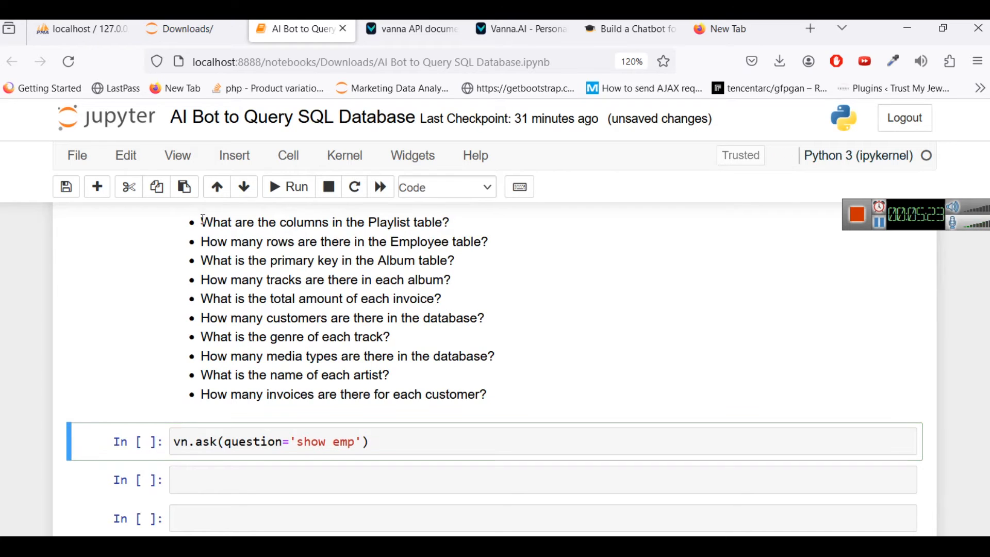
drag(200, 222, 368, 222)
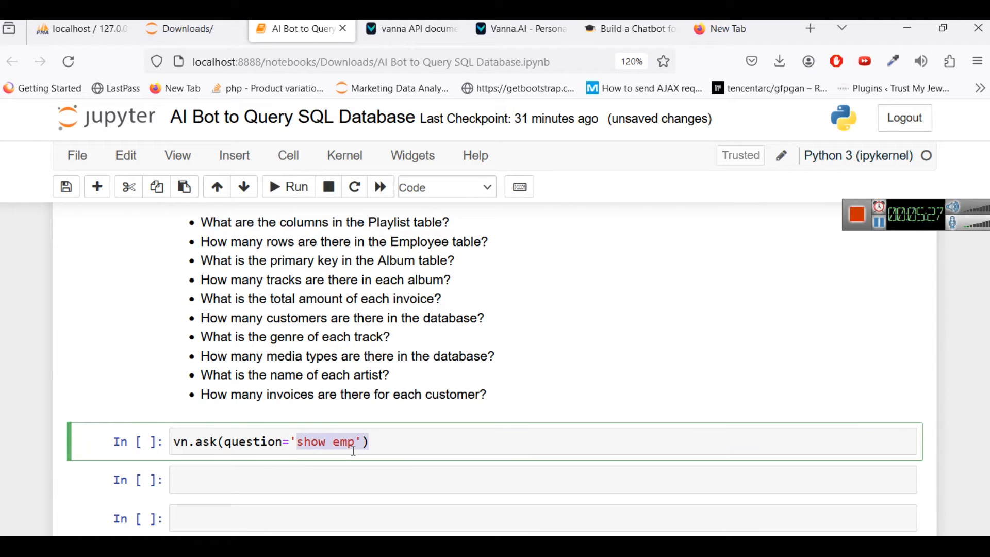
text(What are the columns in the E)
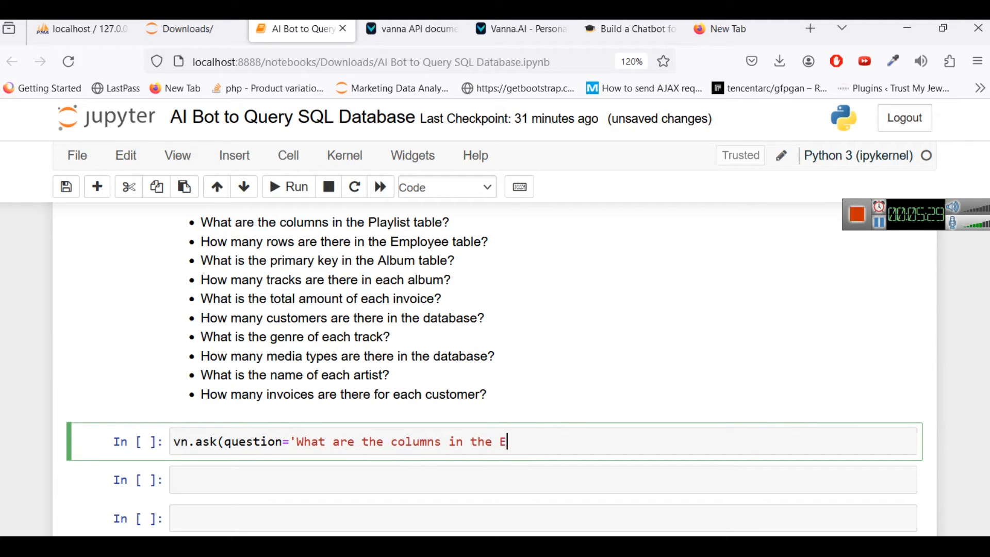
text(mployee table"))
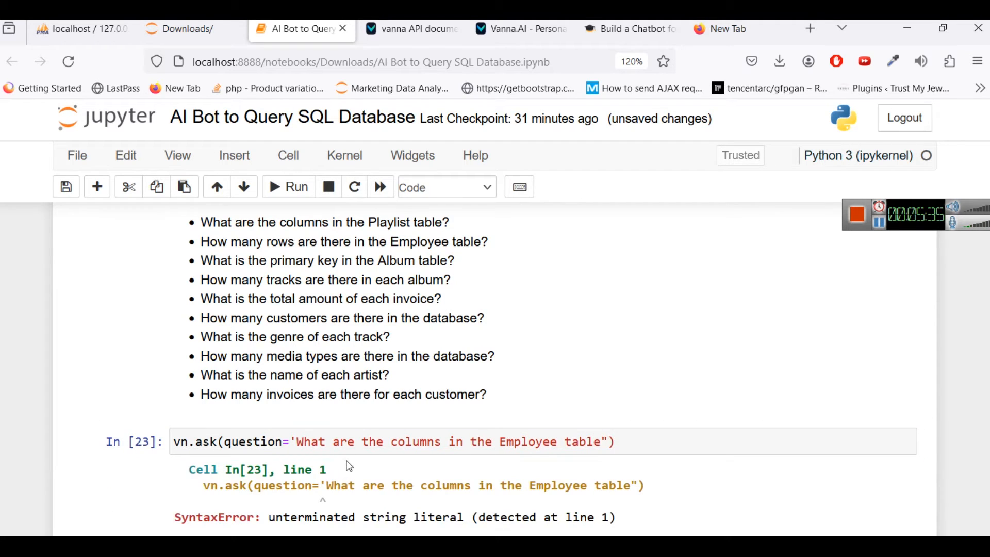
scroll(down, 3)
text(")
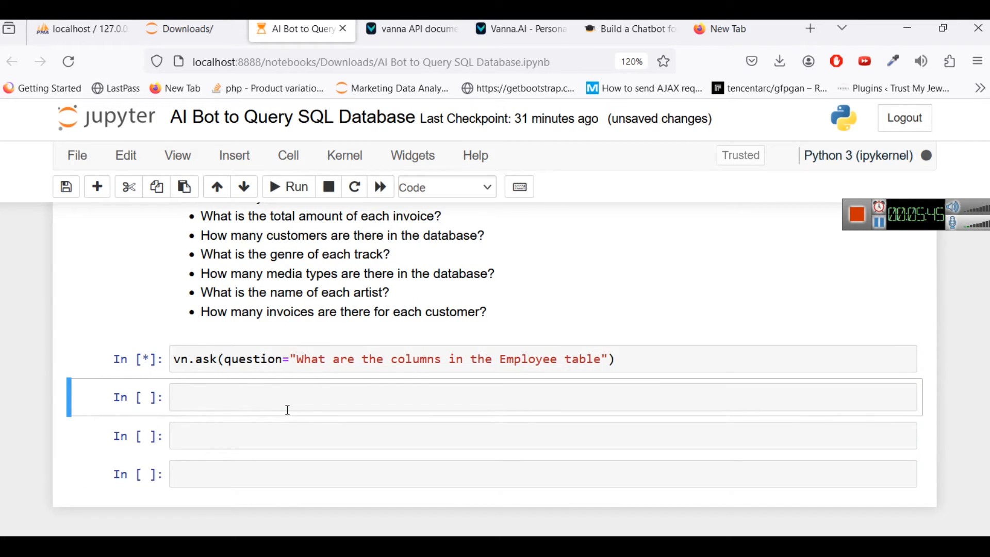
mouse_move(292, 408)
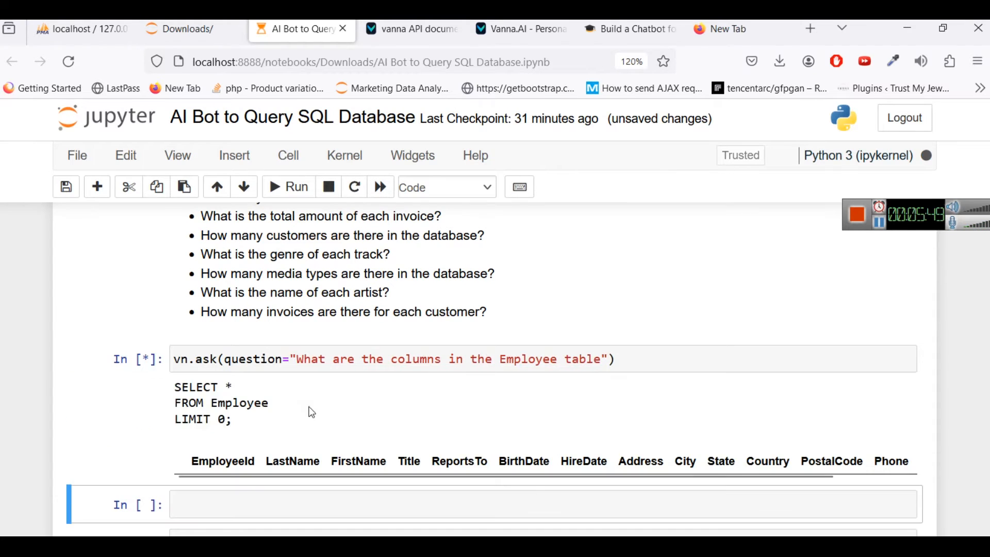
scroll(down, 3)
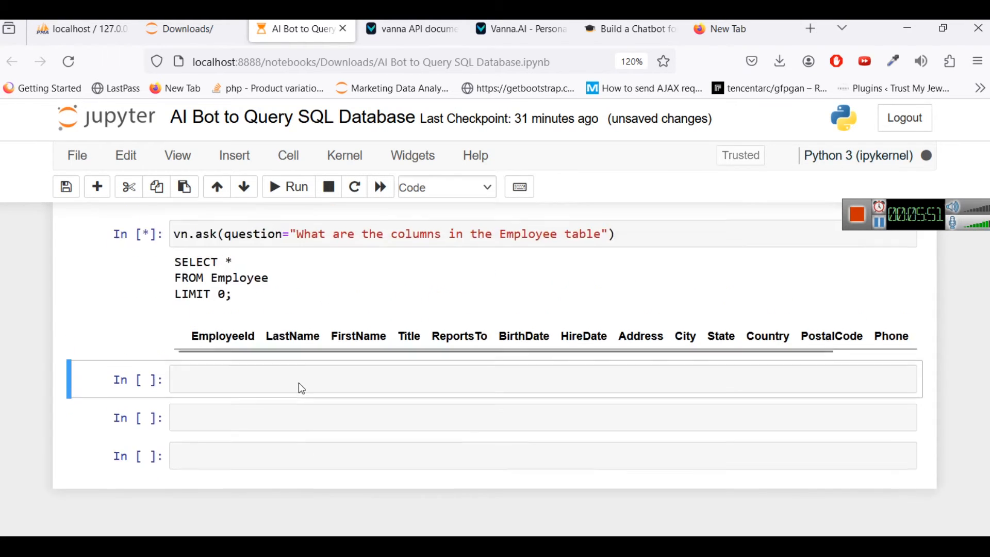
scroll(down, 3)
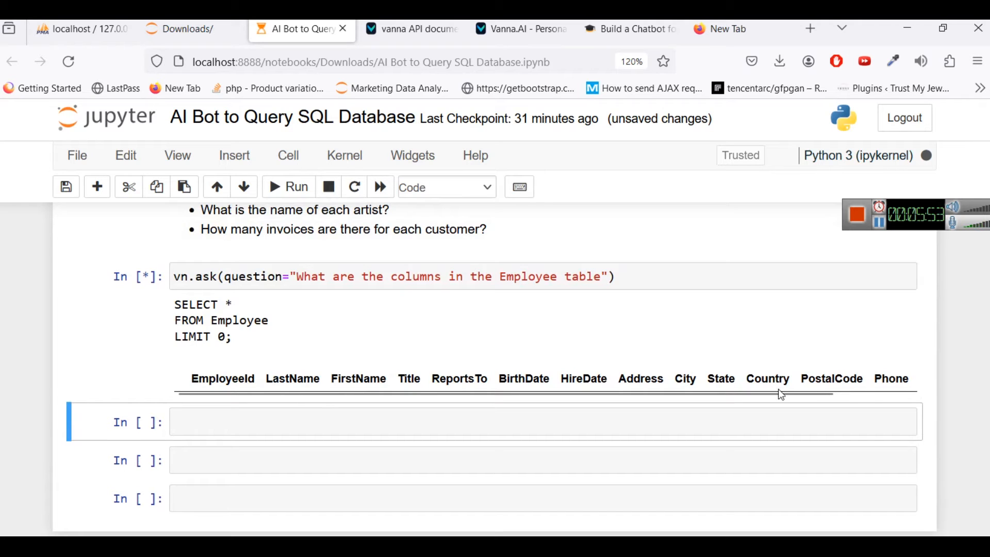
mouse_move(245, 422)
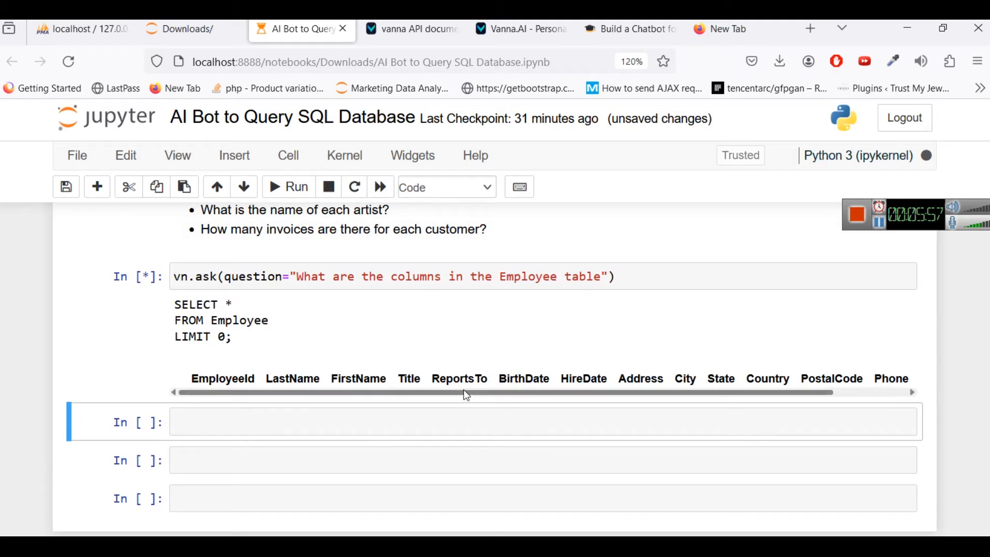
drag(467, 392, 593, 391)
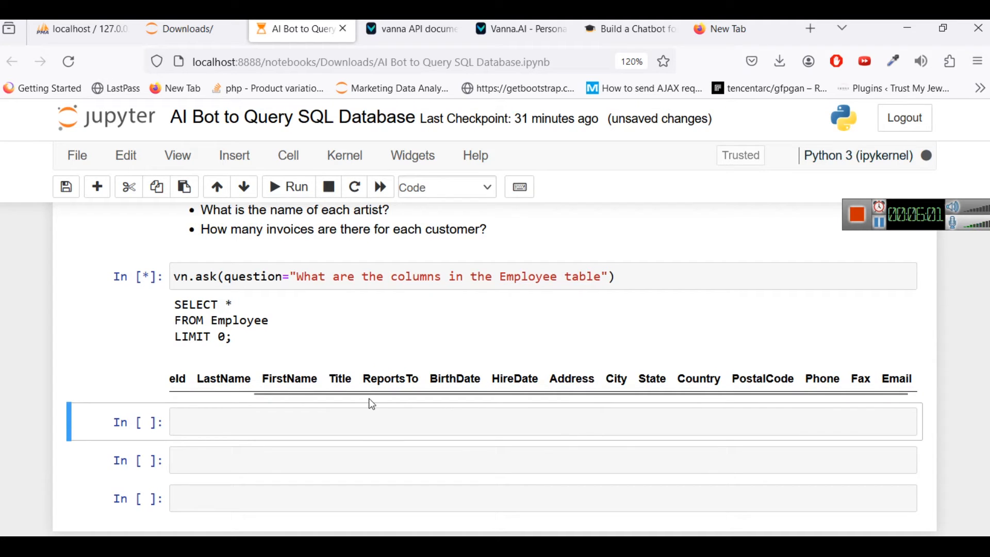
mouse_move(399, 373)
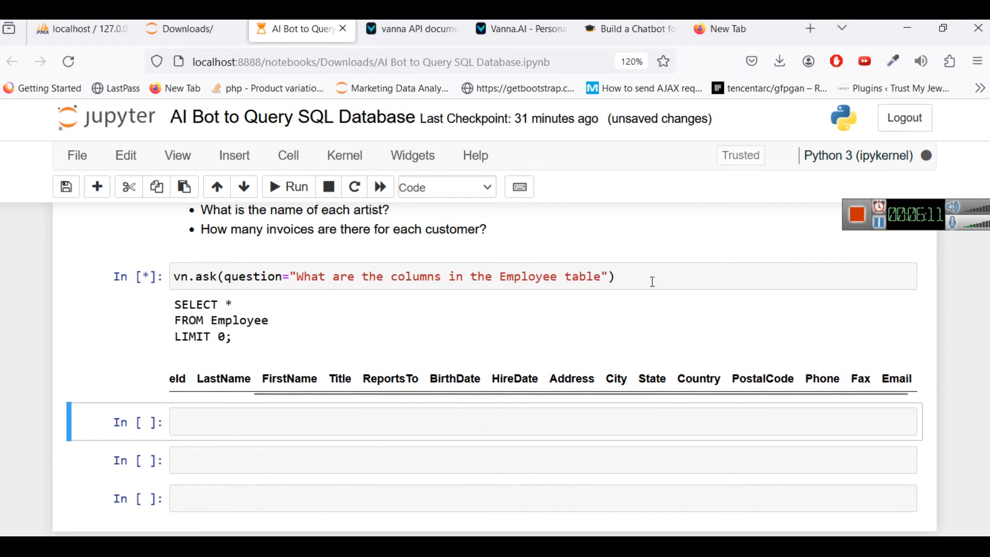
Step: Rerun the Employee-columns cell and scroll past its traceback to the next cell
click(328, 186)
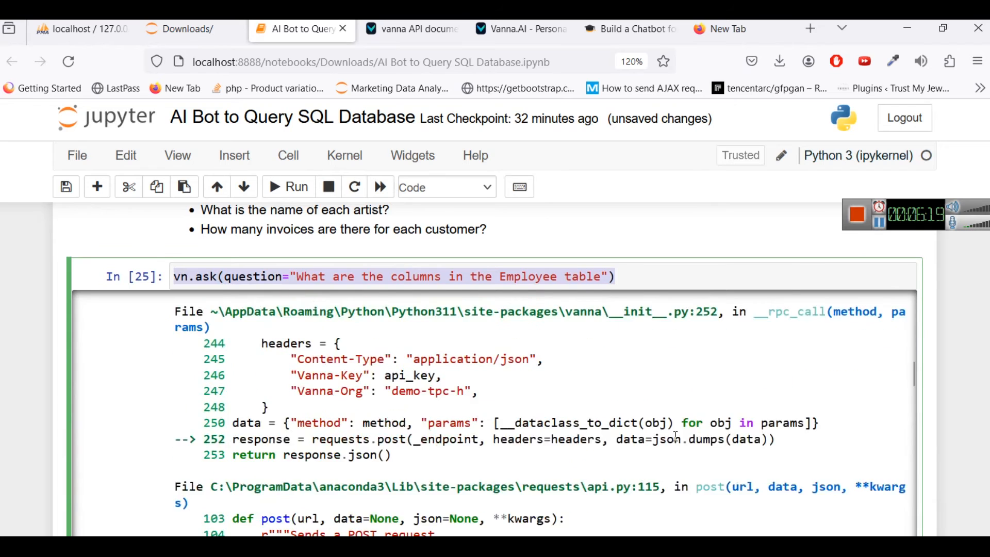
scroll(down, 3)
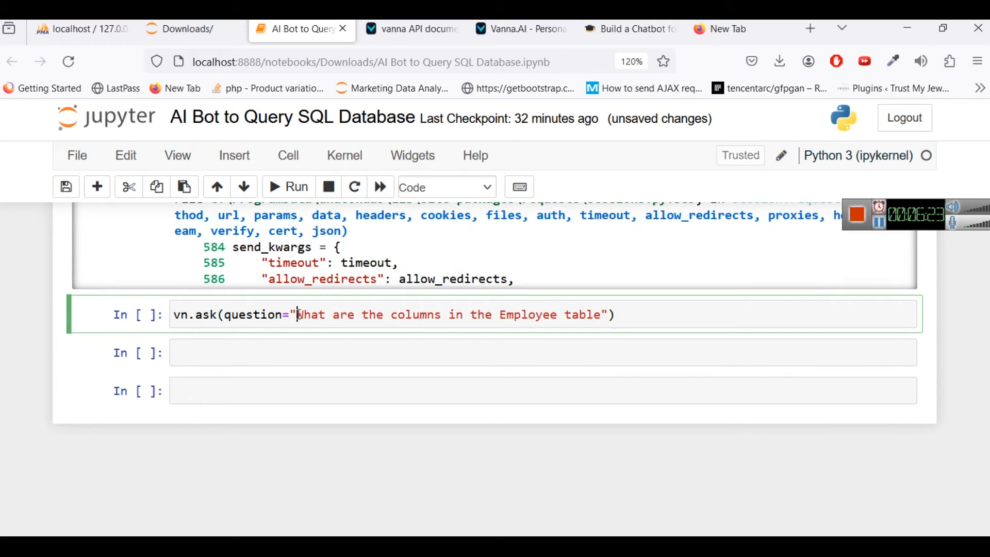
Step: Rewrite the vn.ask question to request names of employees older than 55 years
drag(296, 315, 604, 314)
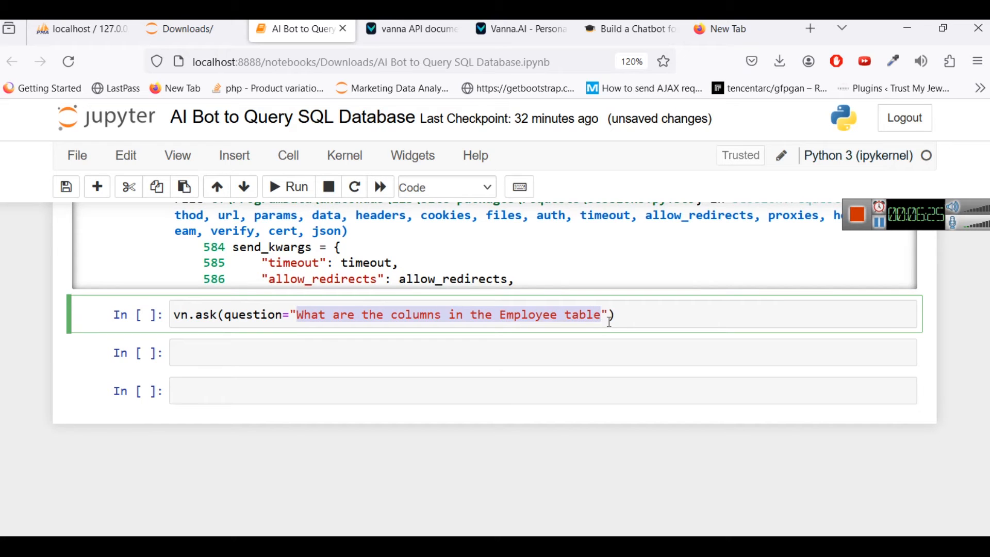
text(Print"))
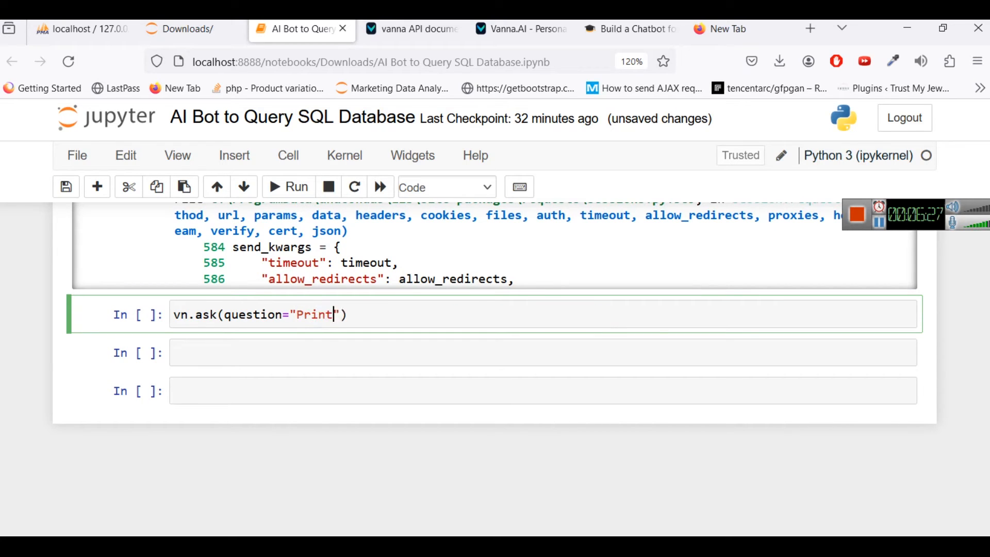
text(name of those)
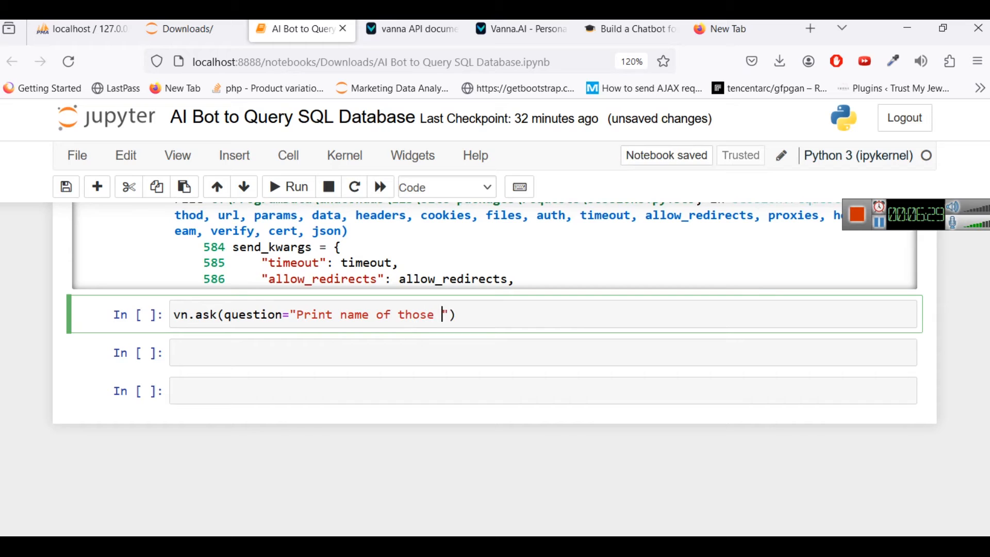
text(employees)
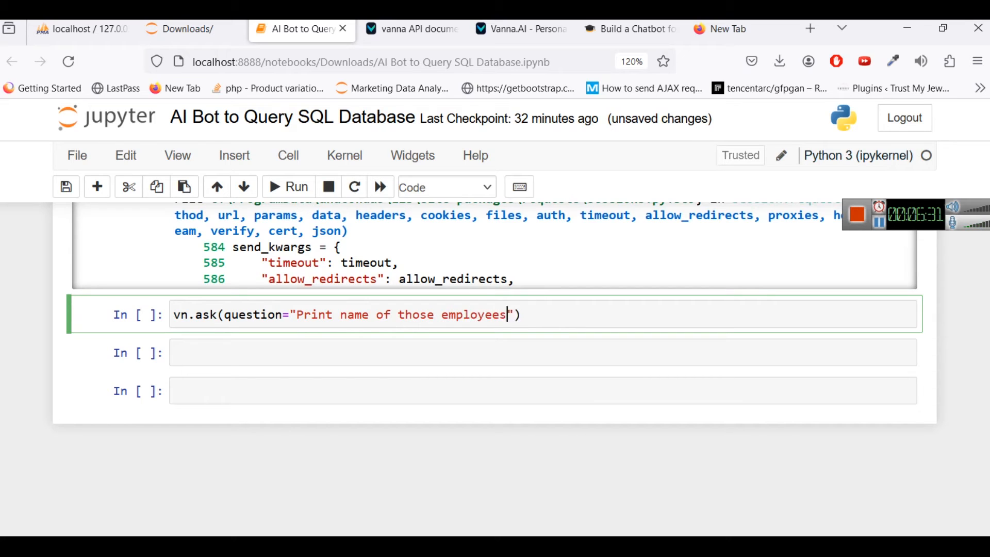
text(" ")
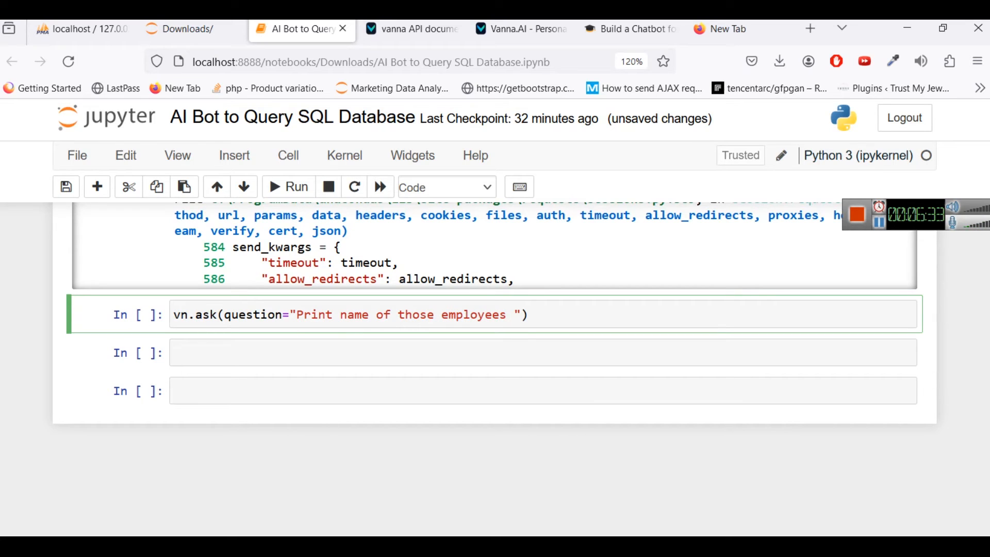
text(who are)
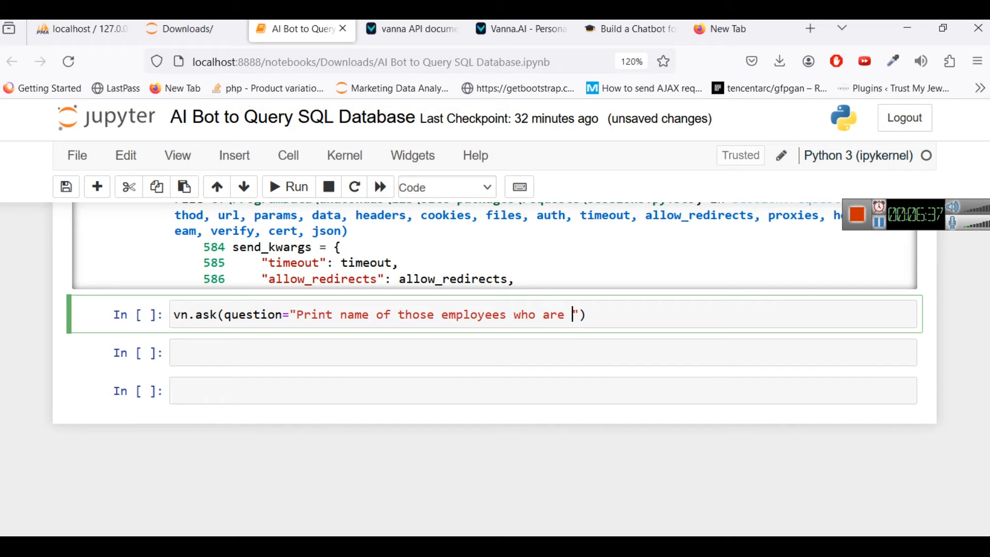
text(55)
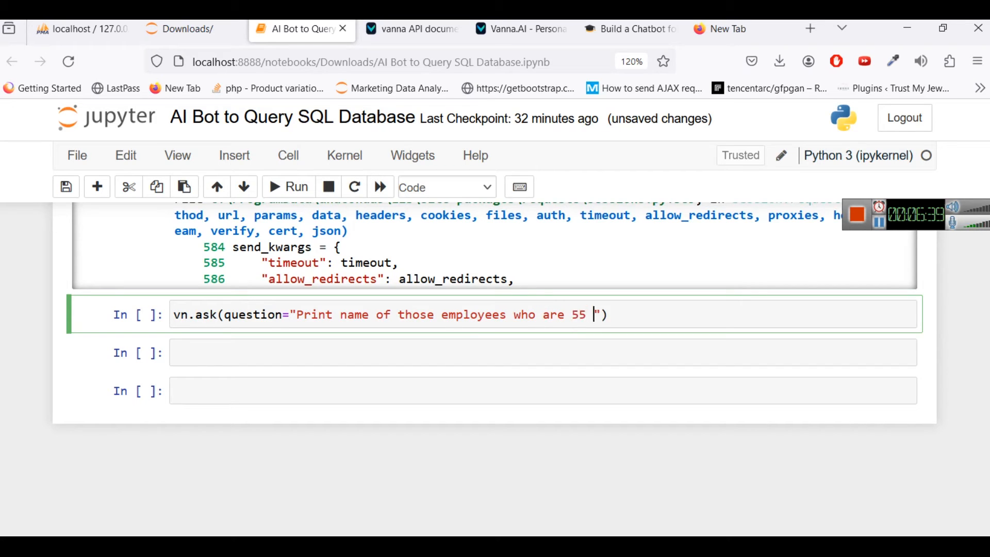
text(years o)
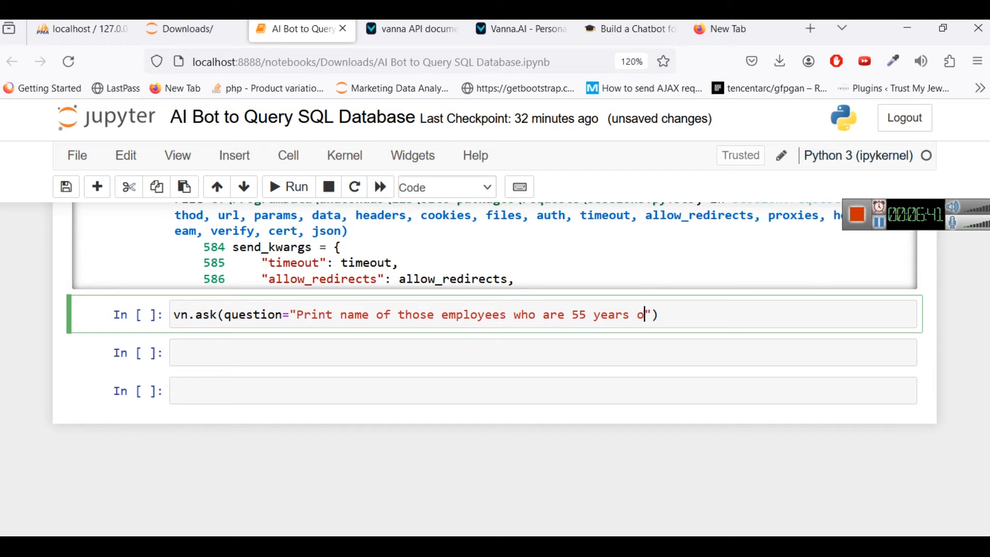
text(ld)
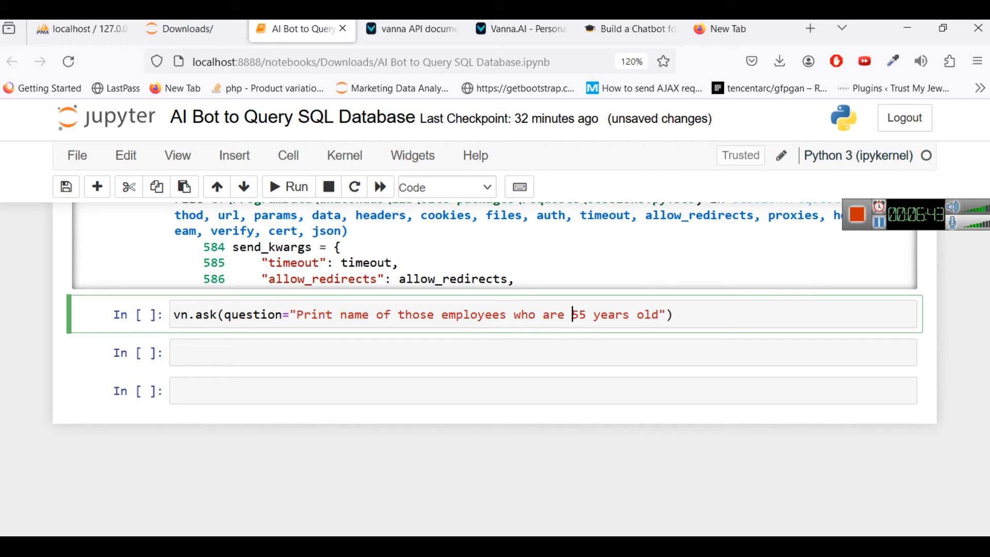
text(older)
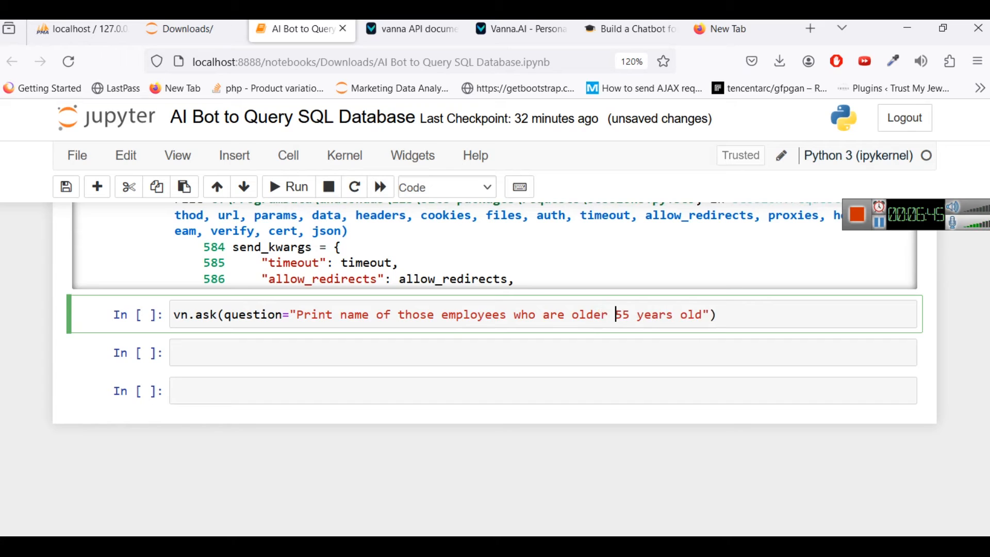
text(than)
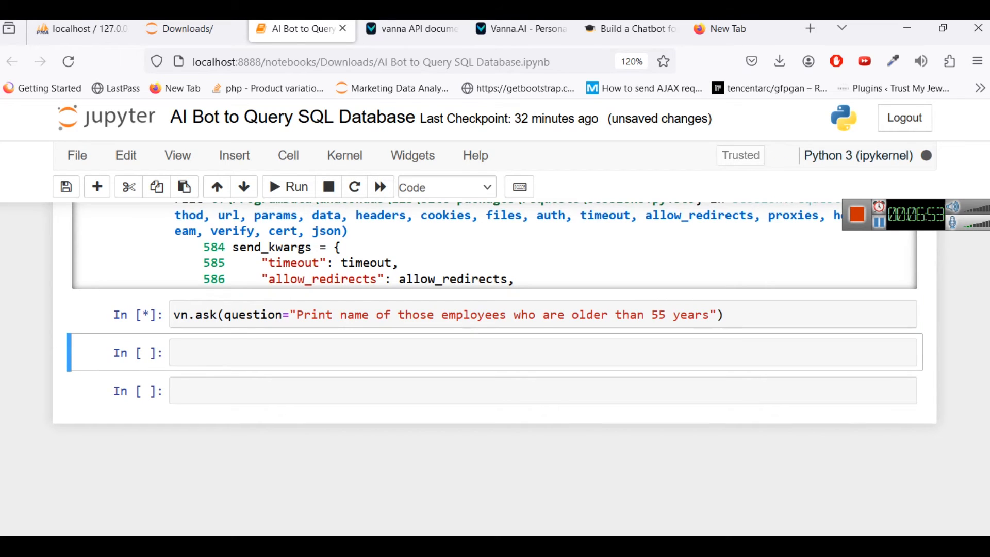
mouse_move(699, 472)
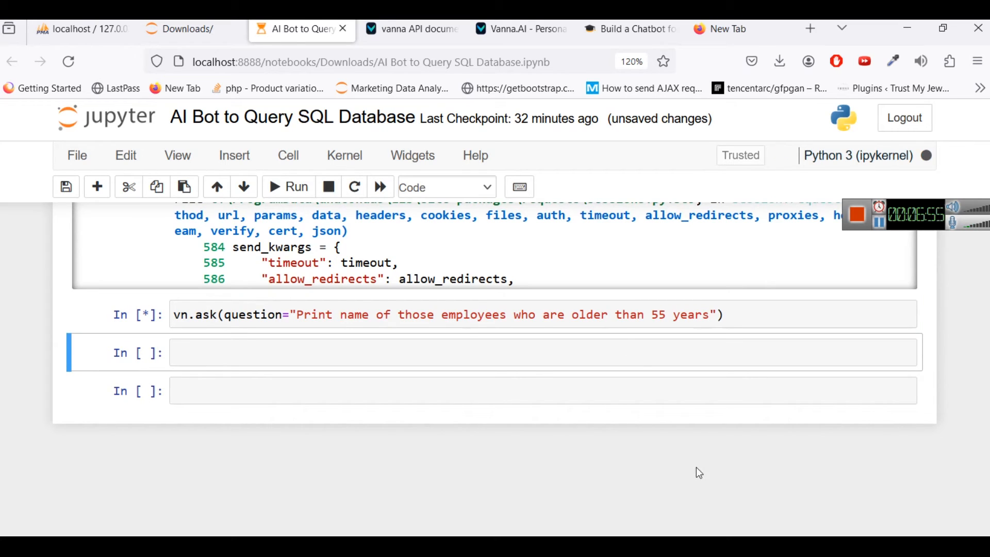
mouse_move(666, 415)
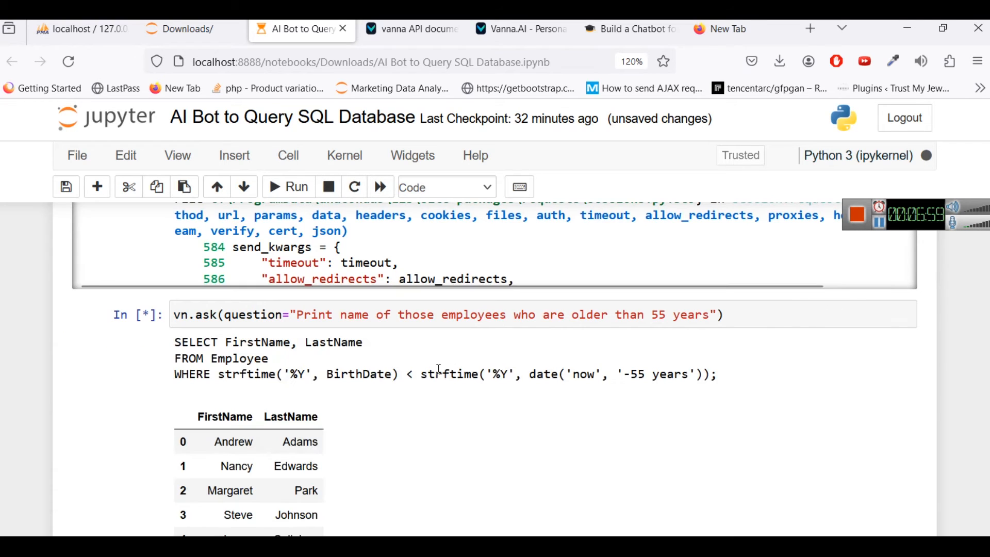
Step: Scroll to the generated SELECT statement and the five FirstName/LastName results
scroll(down, 3)
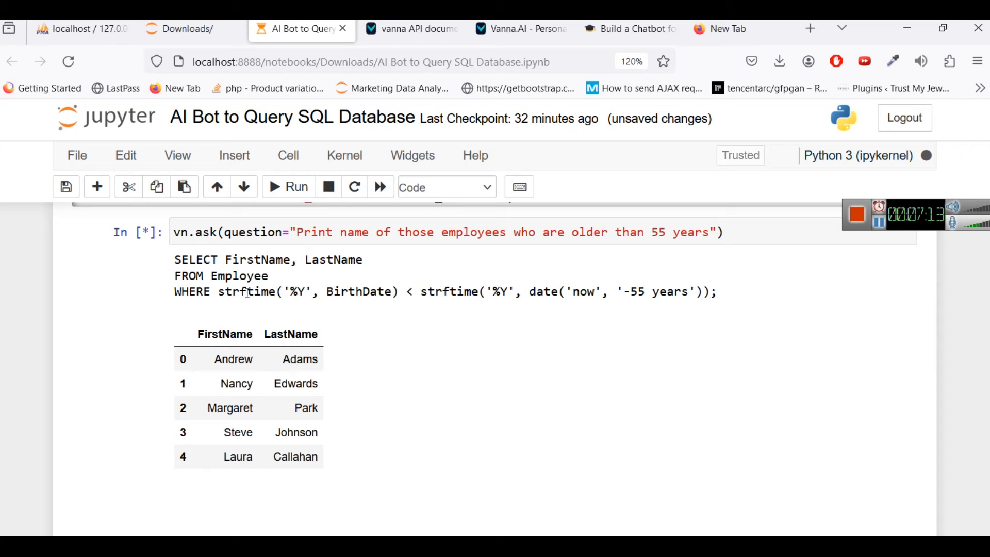
mouse_move(309, 318)
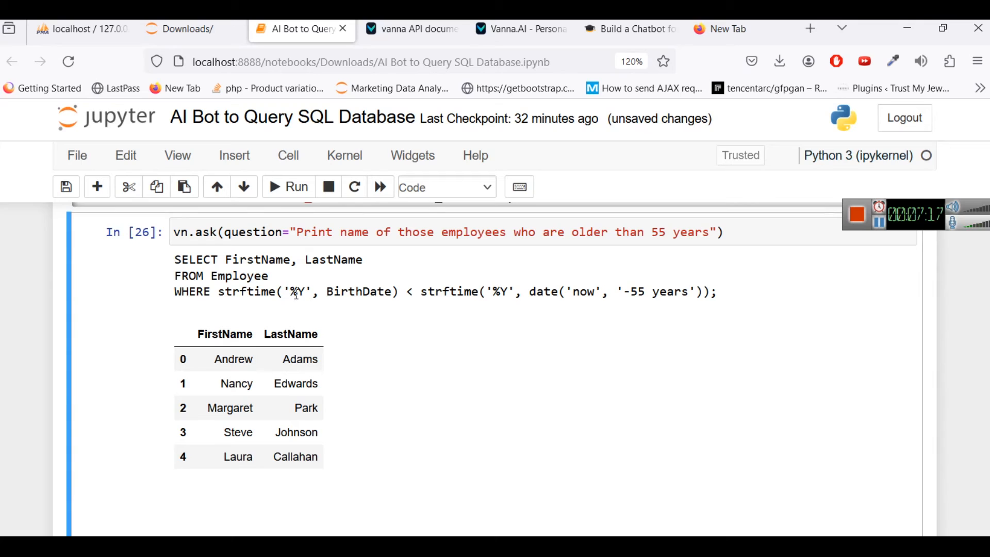
mouse_move(430, 307)
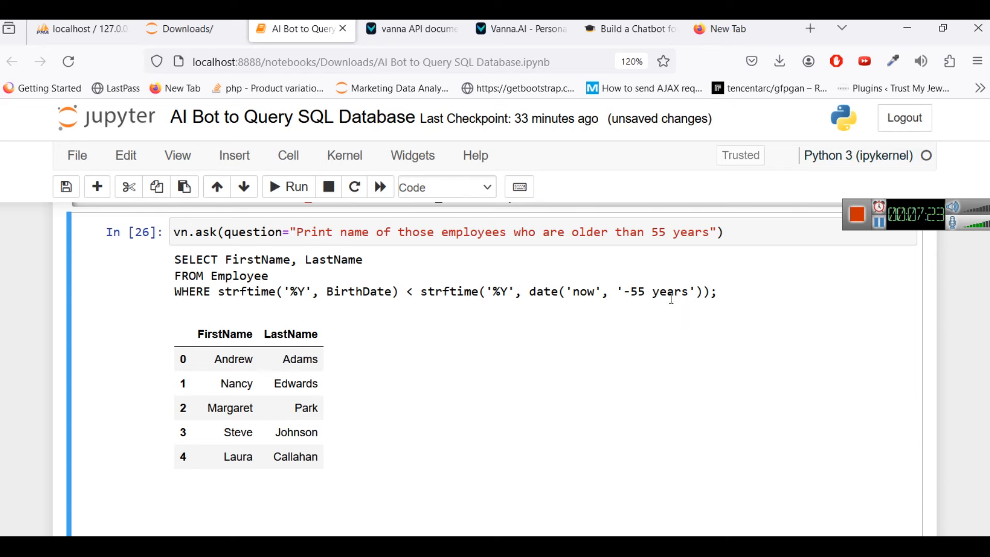
mouse_move(645, 309)
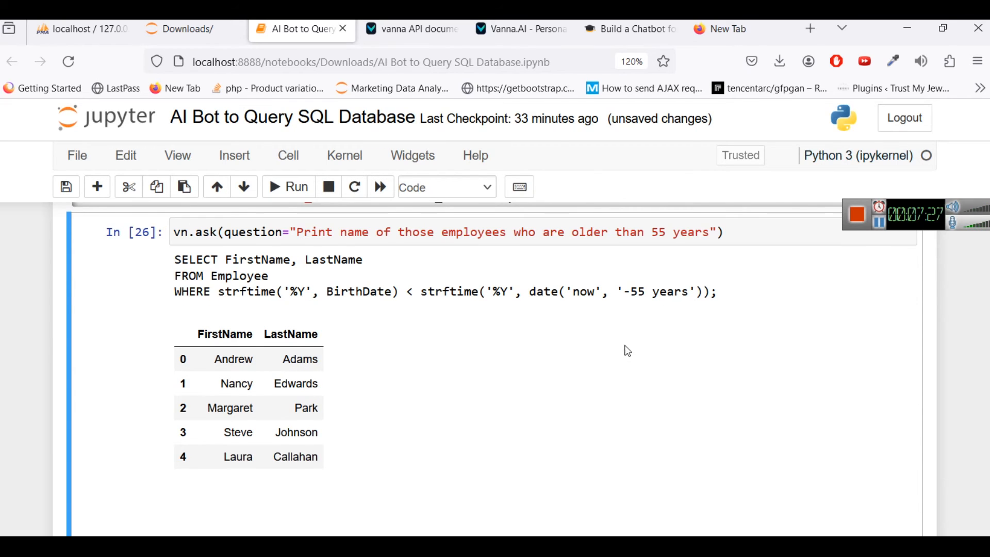
scroll(down, 3)
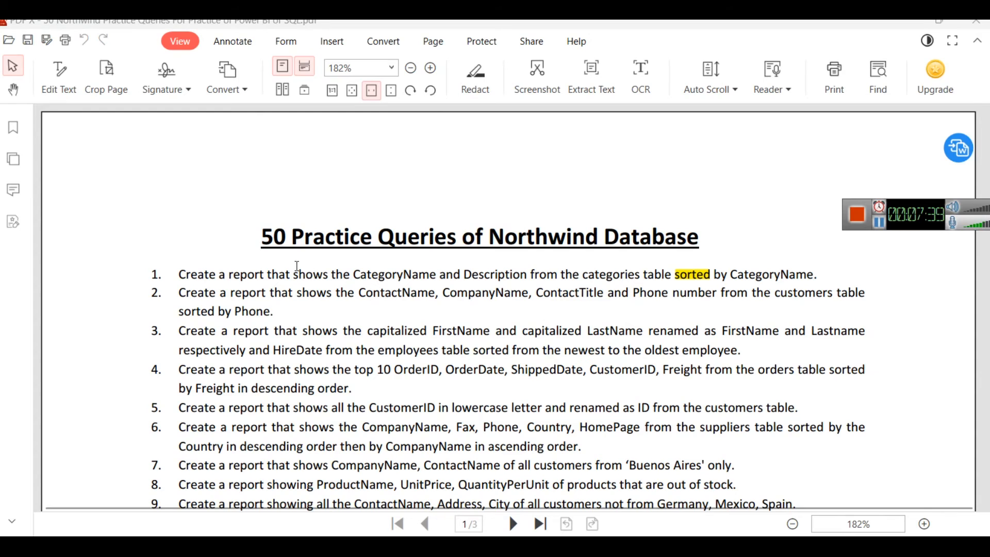
Step: Select Northwind practice query 12, about orders shipped after their required date, in the PDF
scroll(down, 3)
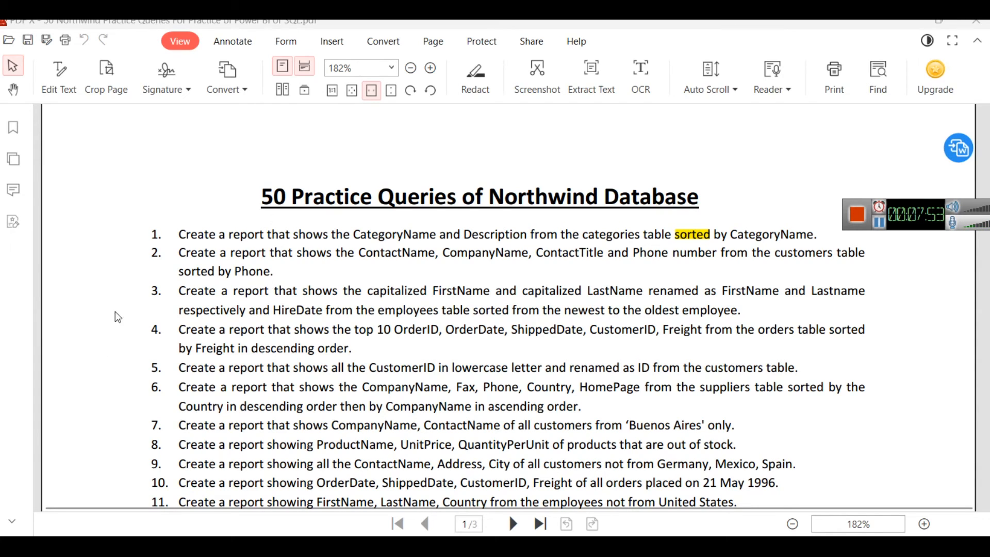
mouse_move(313, 312)
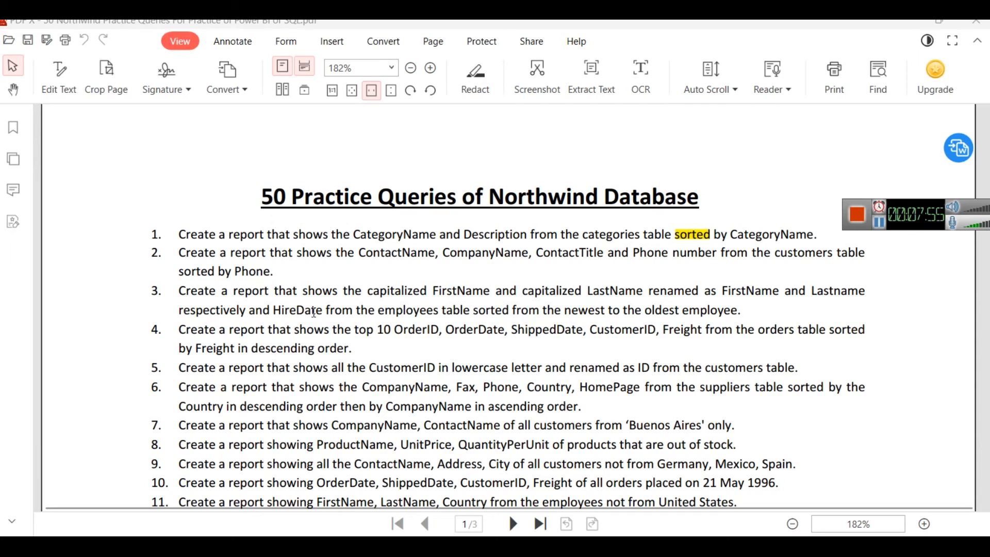
drag(180, 234, 503, 234)
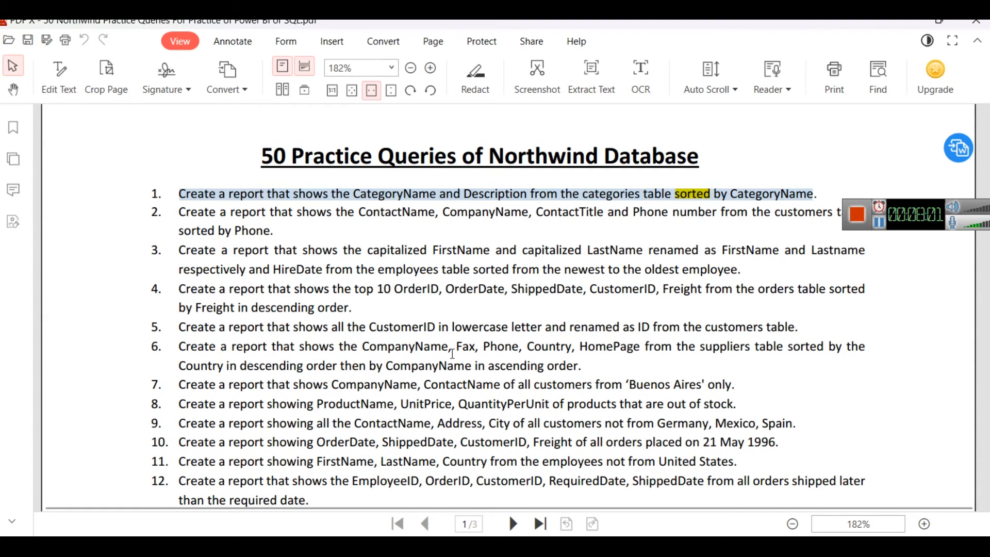
scroll(down, 3)
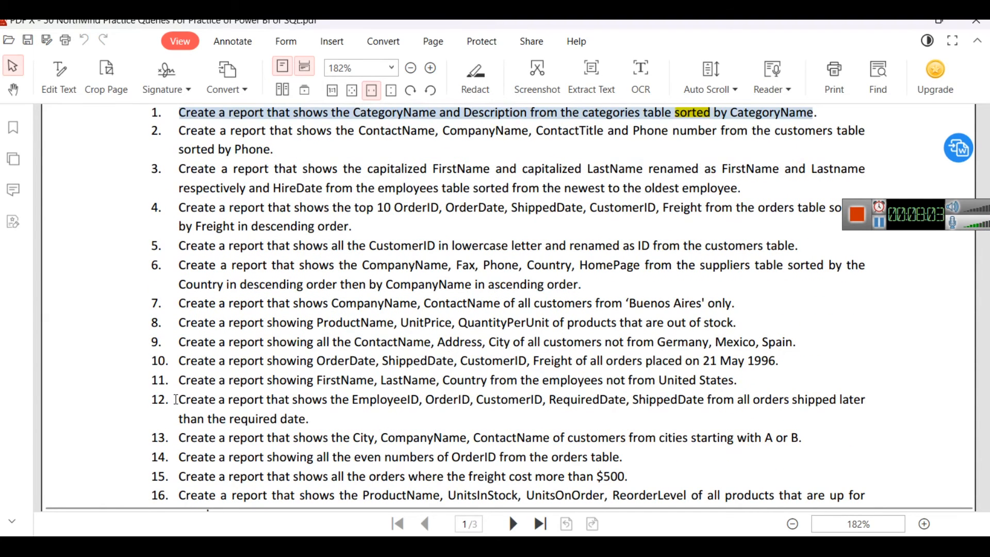
drag(179, 399, 308, 418)
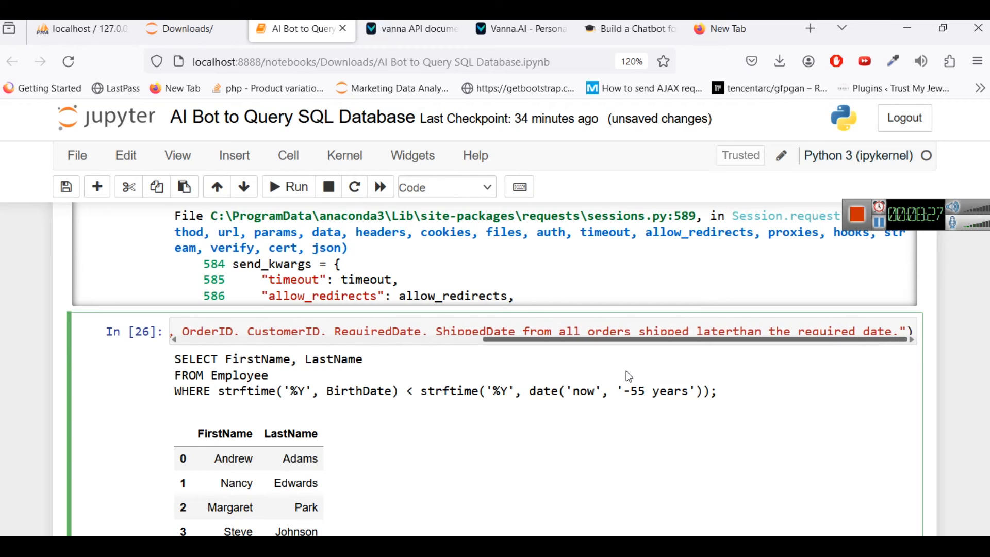
Step: Run vanna on the late-shipment question, copy its failing JOIN SQL, and open tradingdb in phpMyAdmin
click(732, 331)
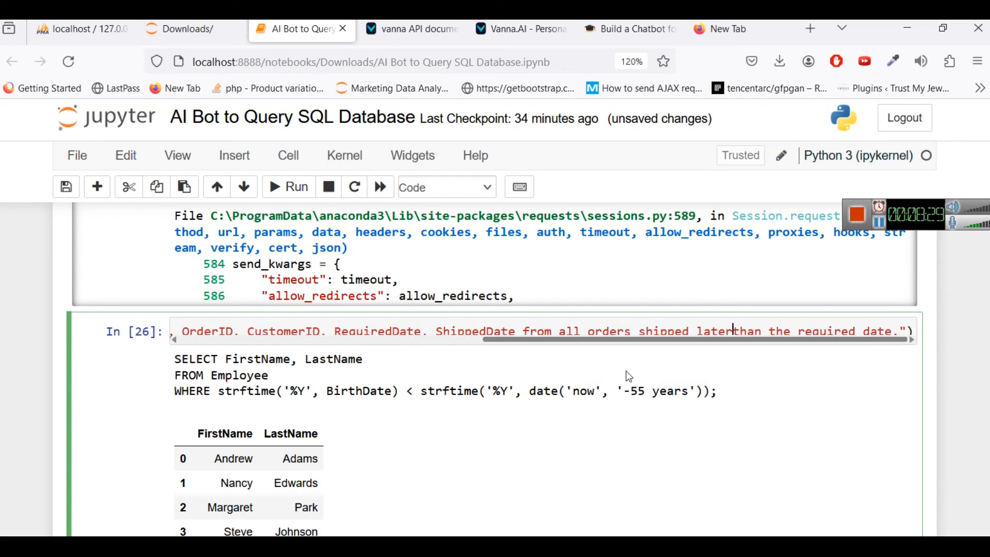
click(287, 187)
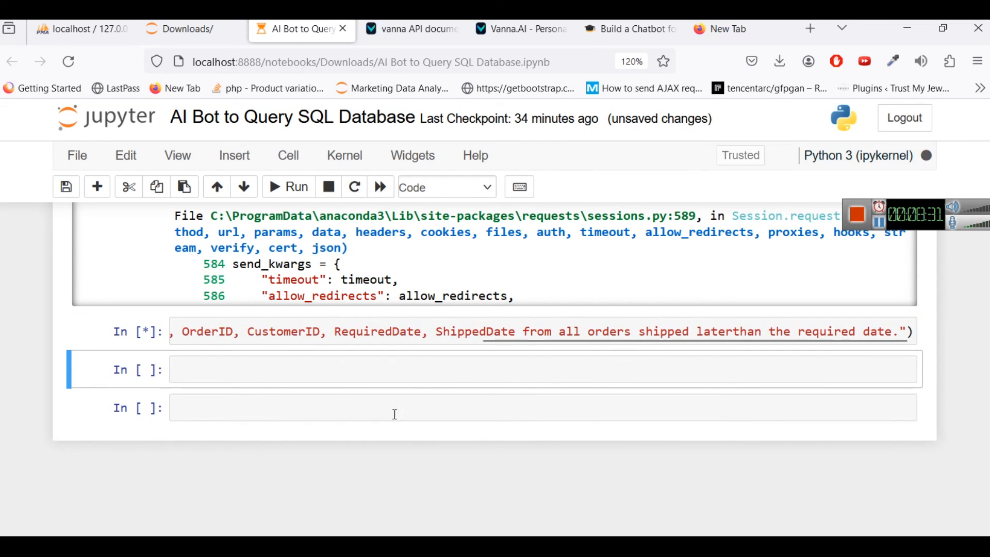
mouse_move(399, 411)
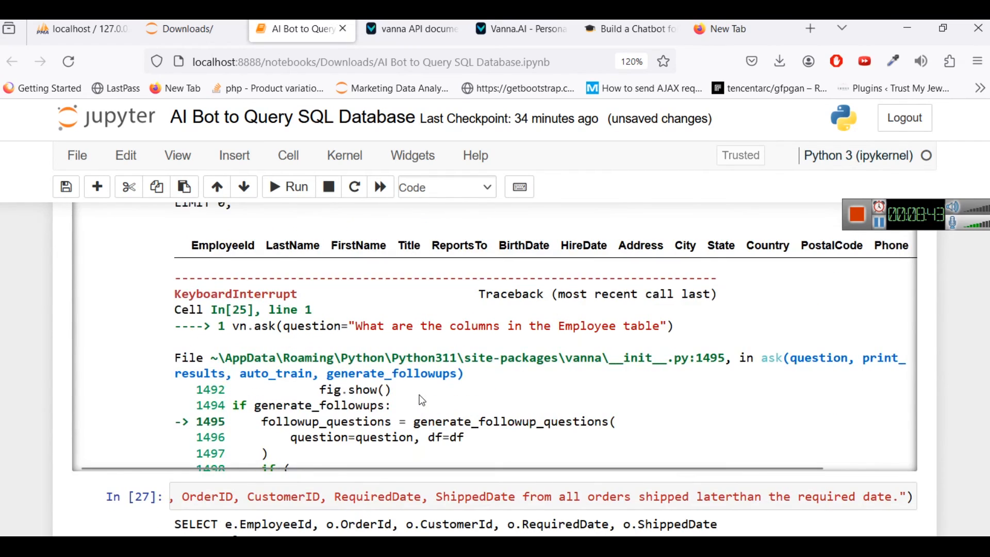
scroll(down, 3)
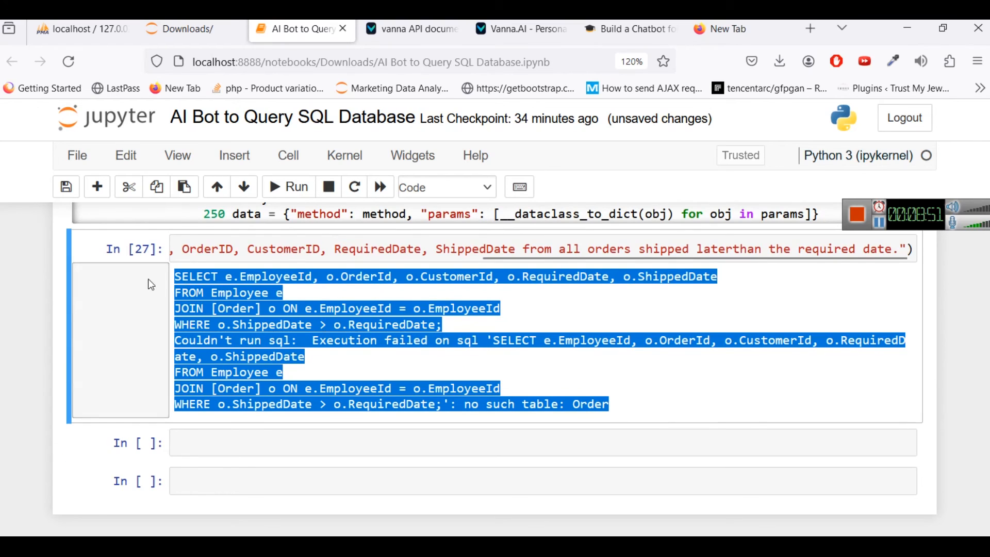
click(75, 28)
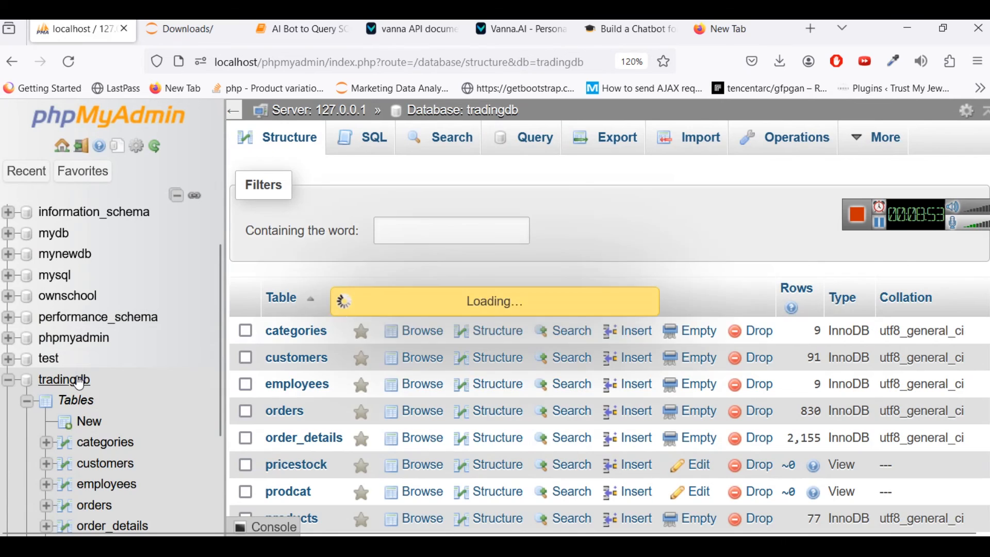
Step: Run the late-shipment query on Employees and Orders in phpMyAdmin (37 rows), then return to Jupyter
click(374, 137)
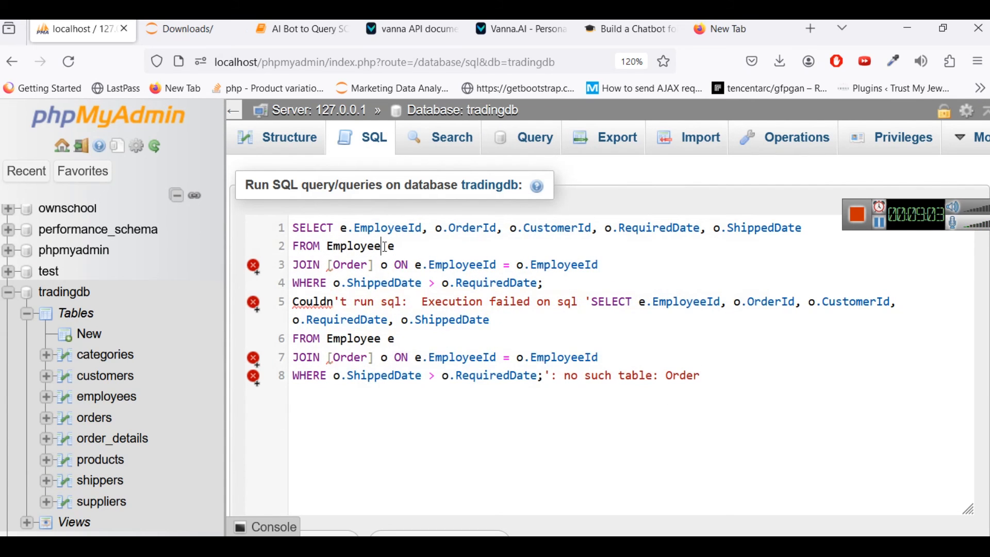
text(s)
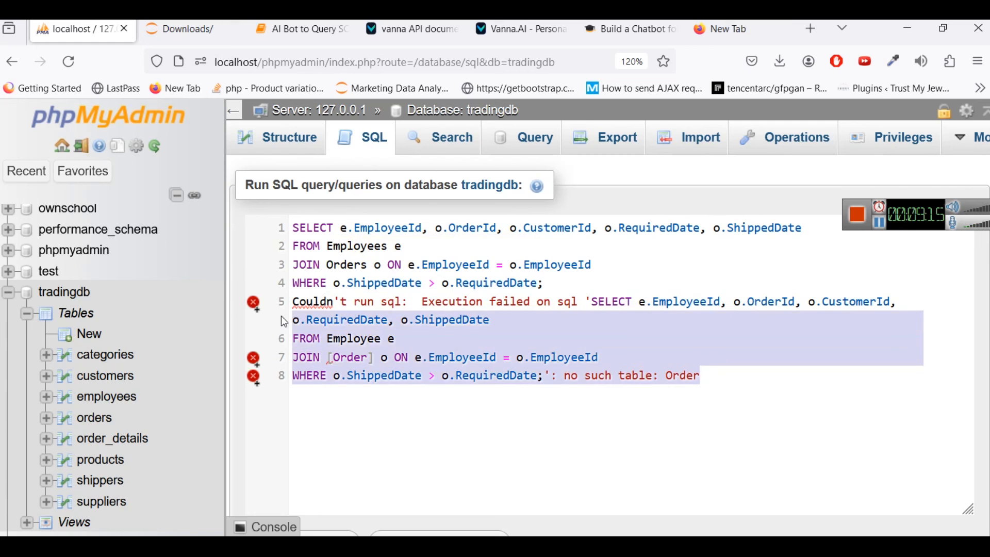
scroll(down, 3)
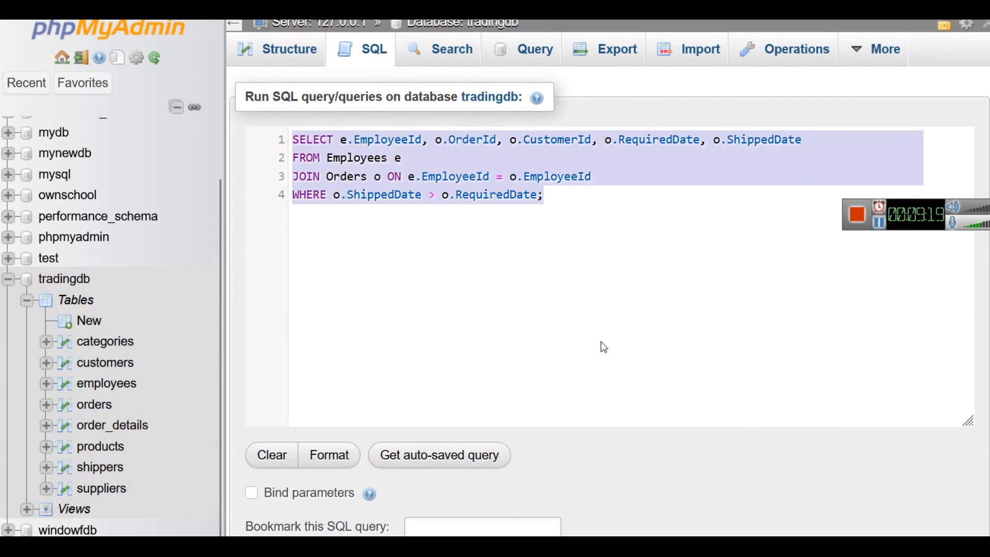
scroll(down, 3)
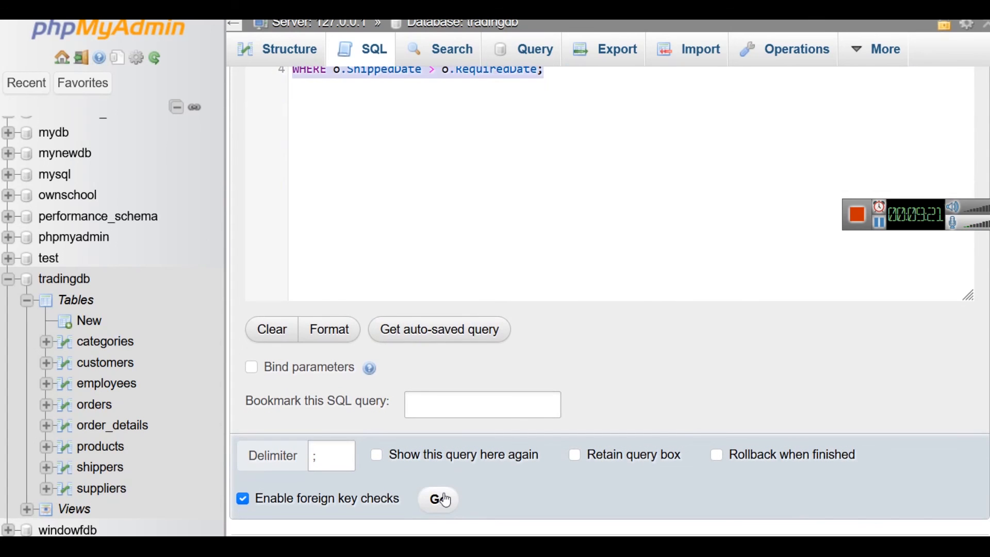
click(436, 498)
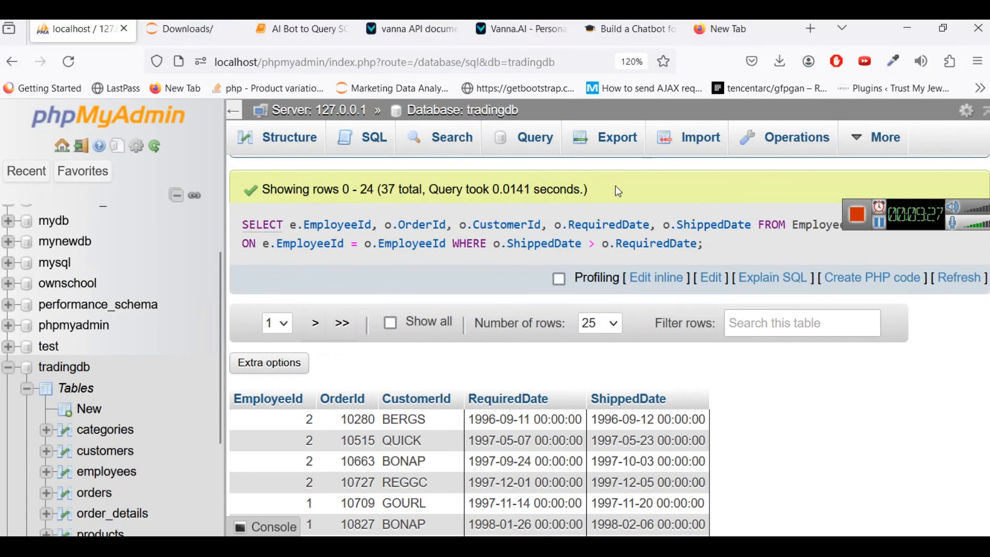
click(301, 28)
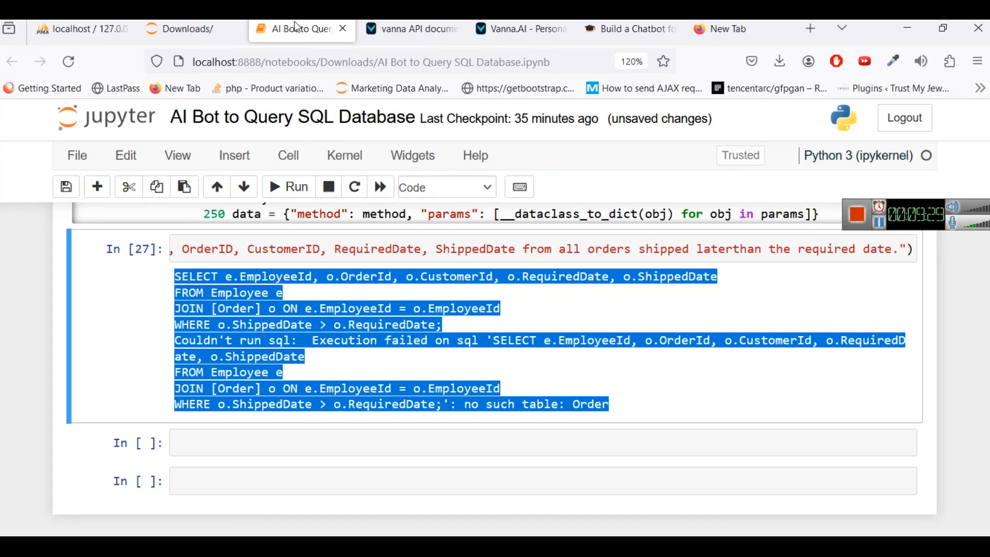
click(472, 375)
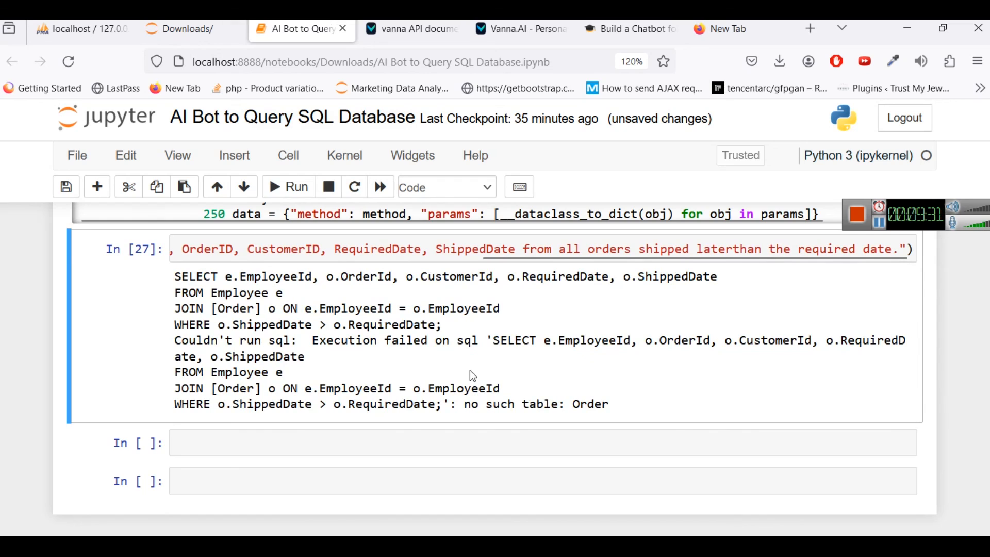